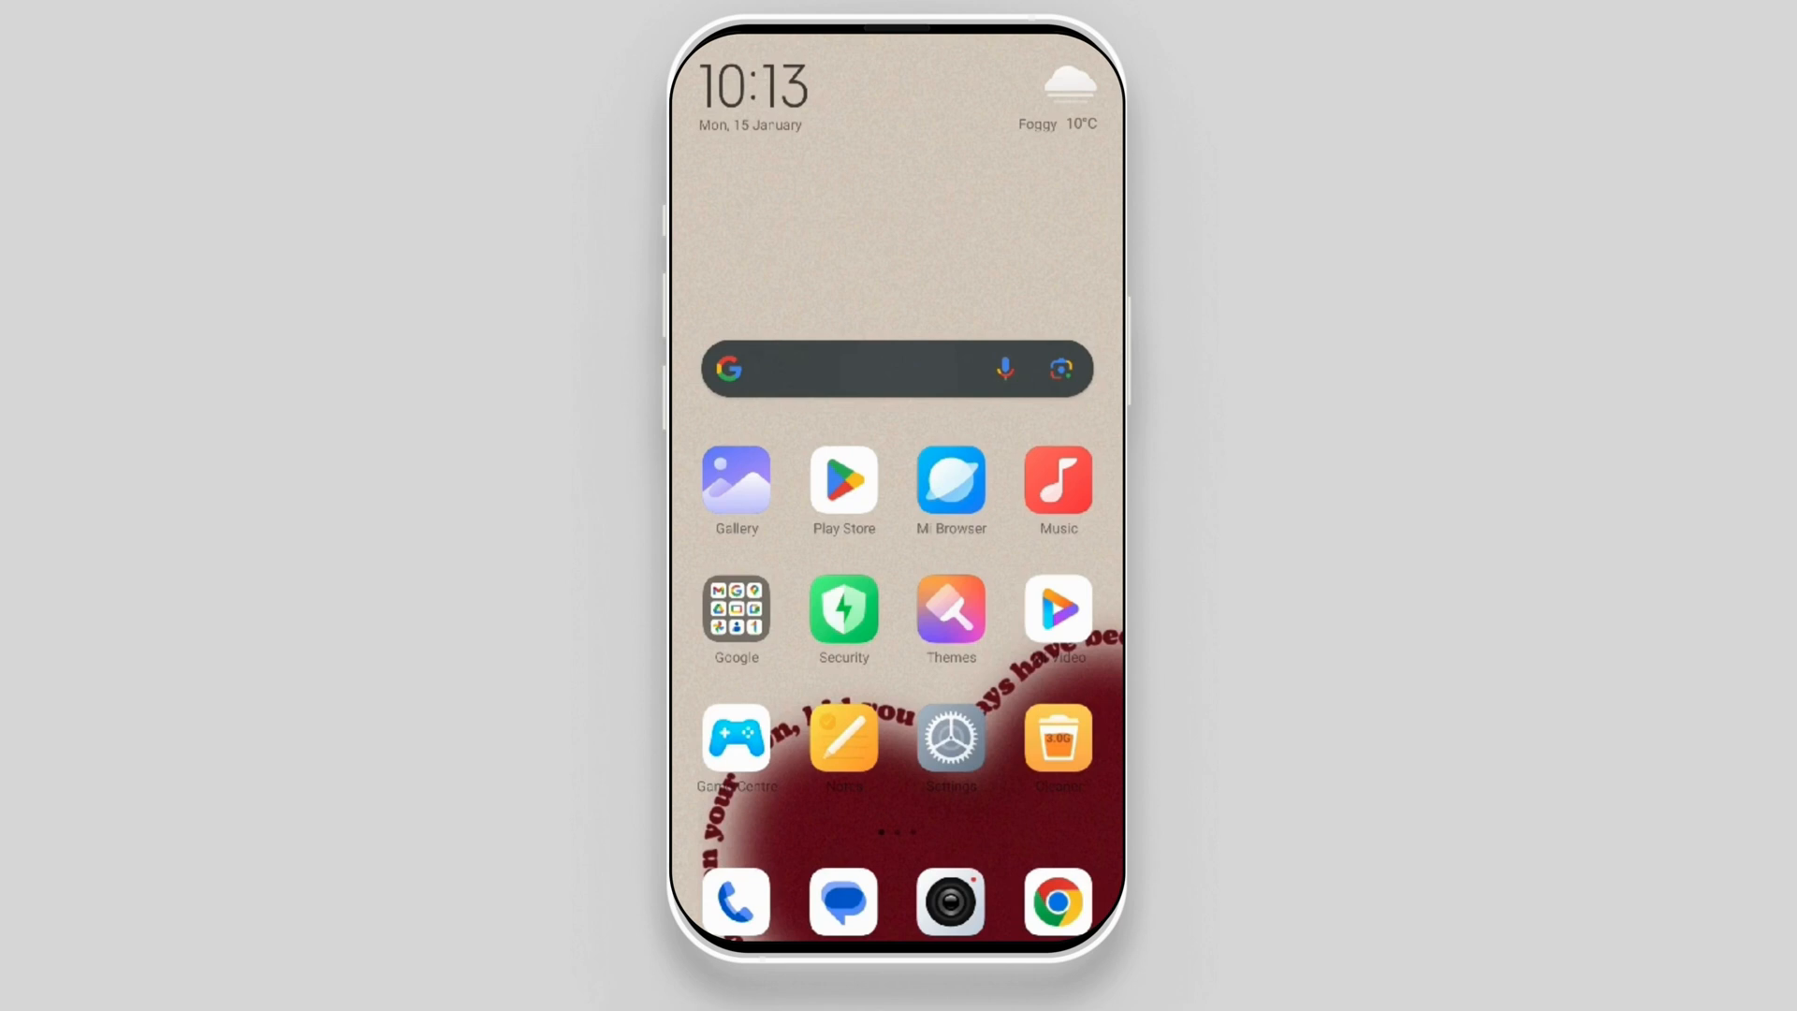
Open Settings and reach About phone, showing the HyperOS version and device details.
click(950, 737)
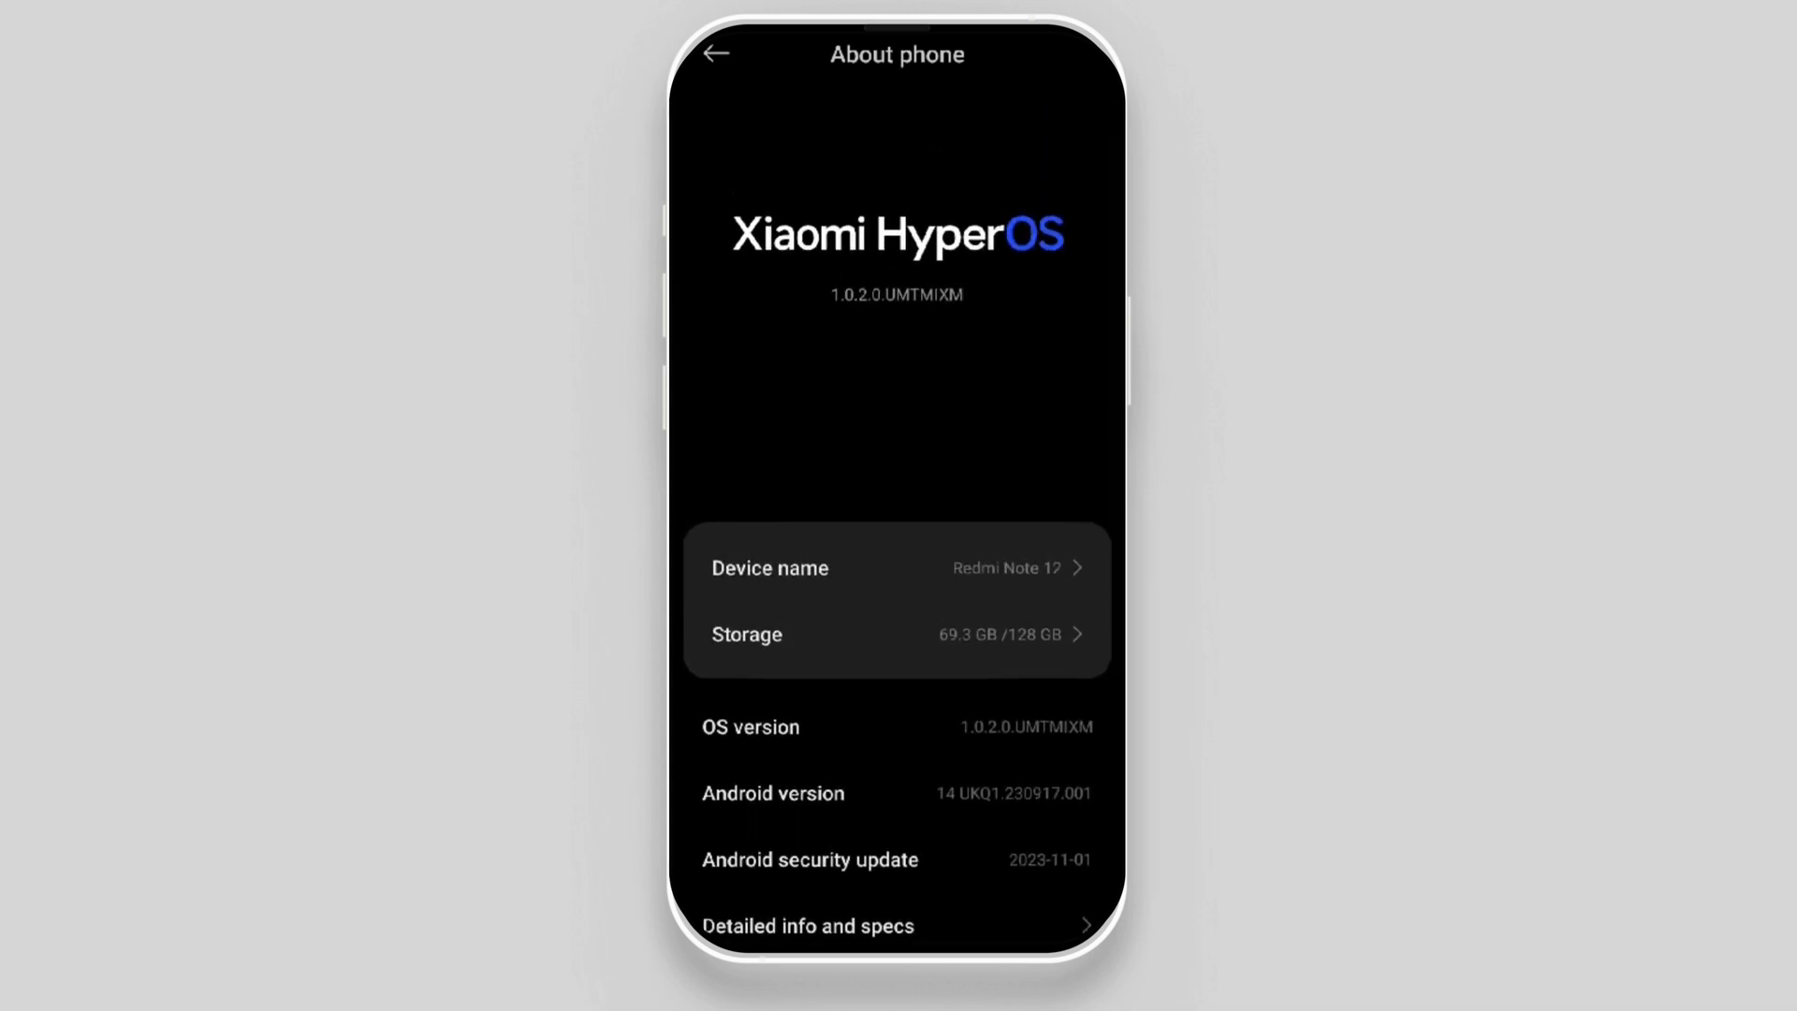
Tap OS version to confirm developer mode is already on, then return to Settings.
scroll(down, 3)
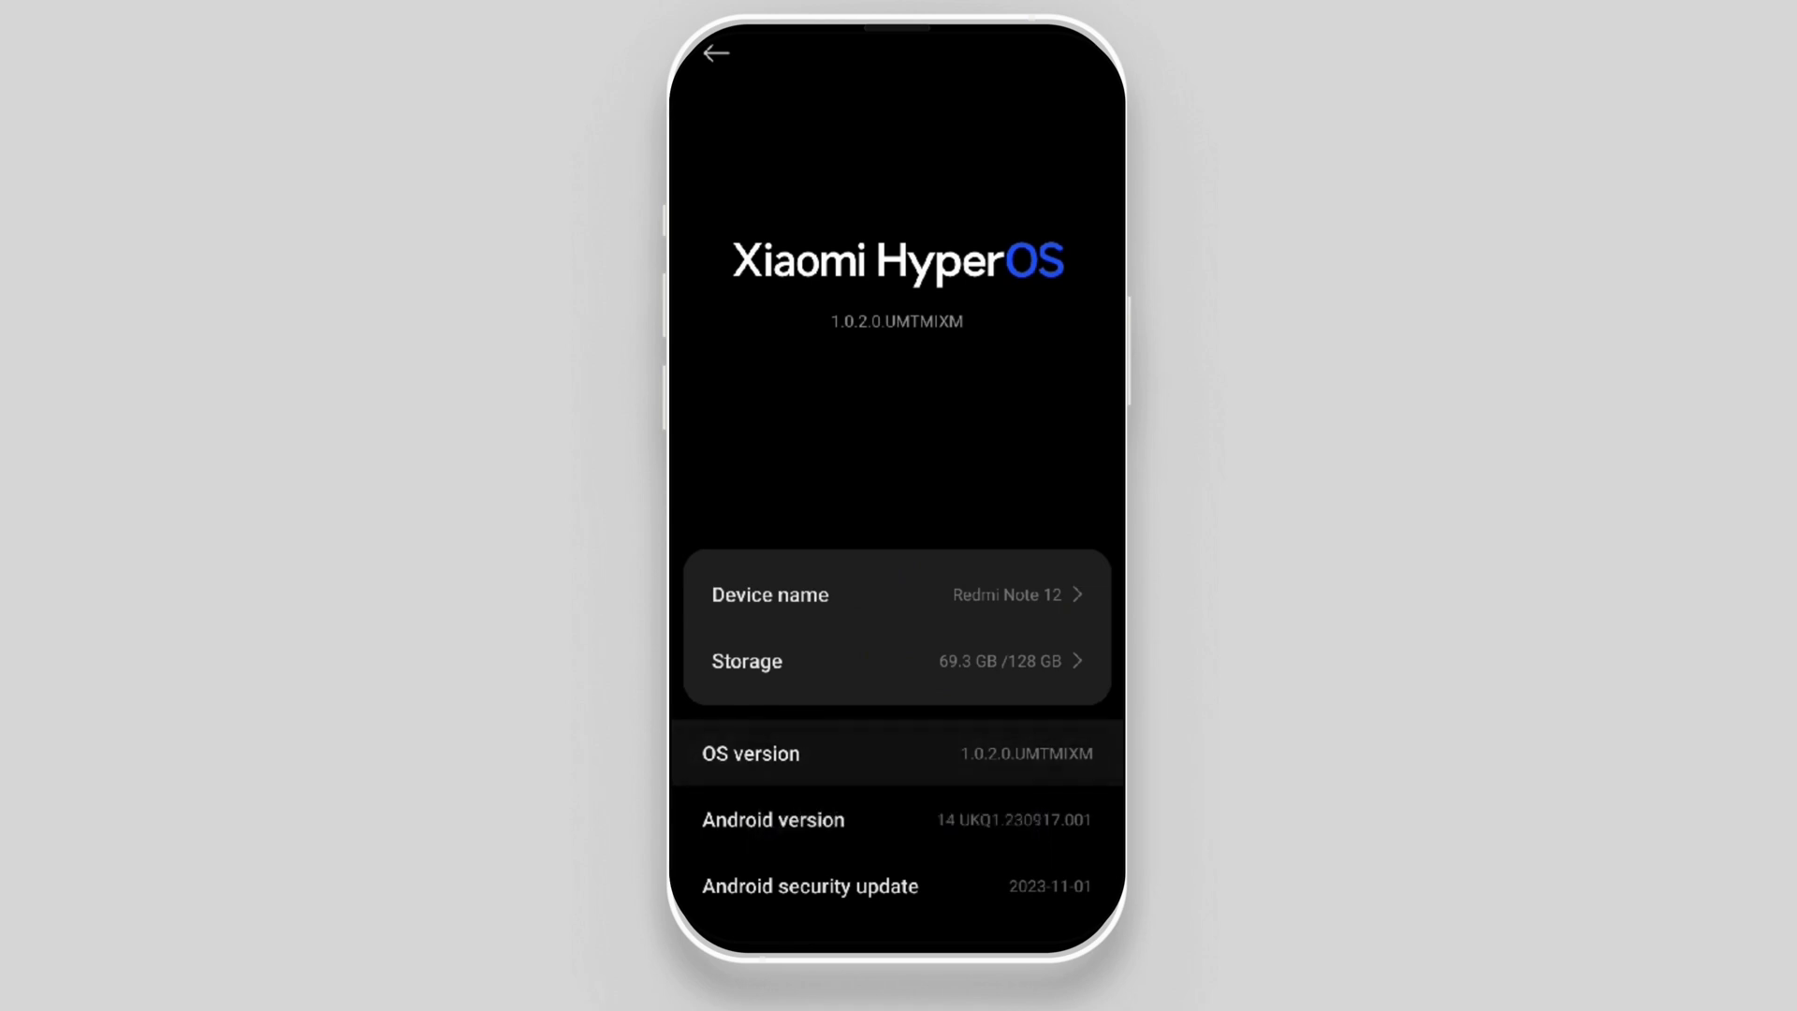
click(749, 753)
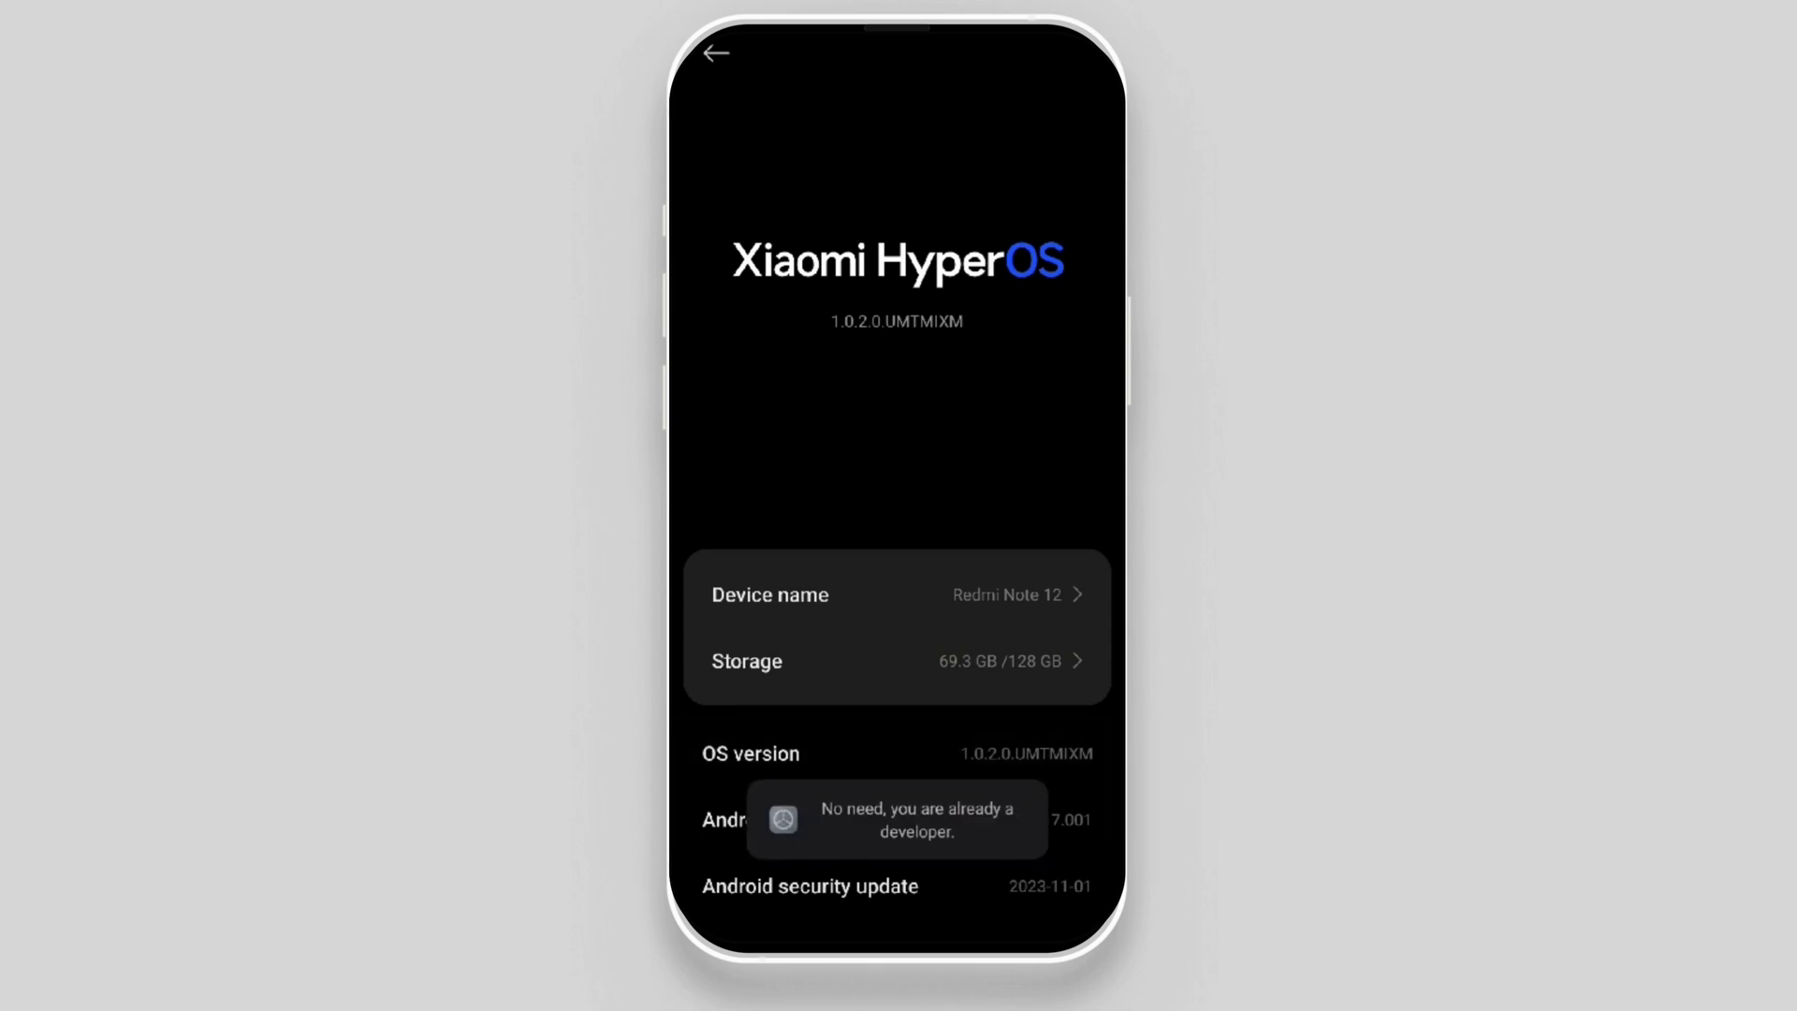
click(715, 52)
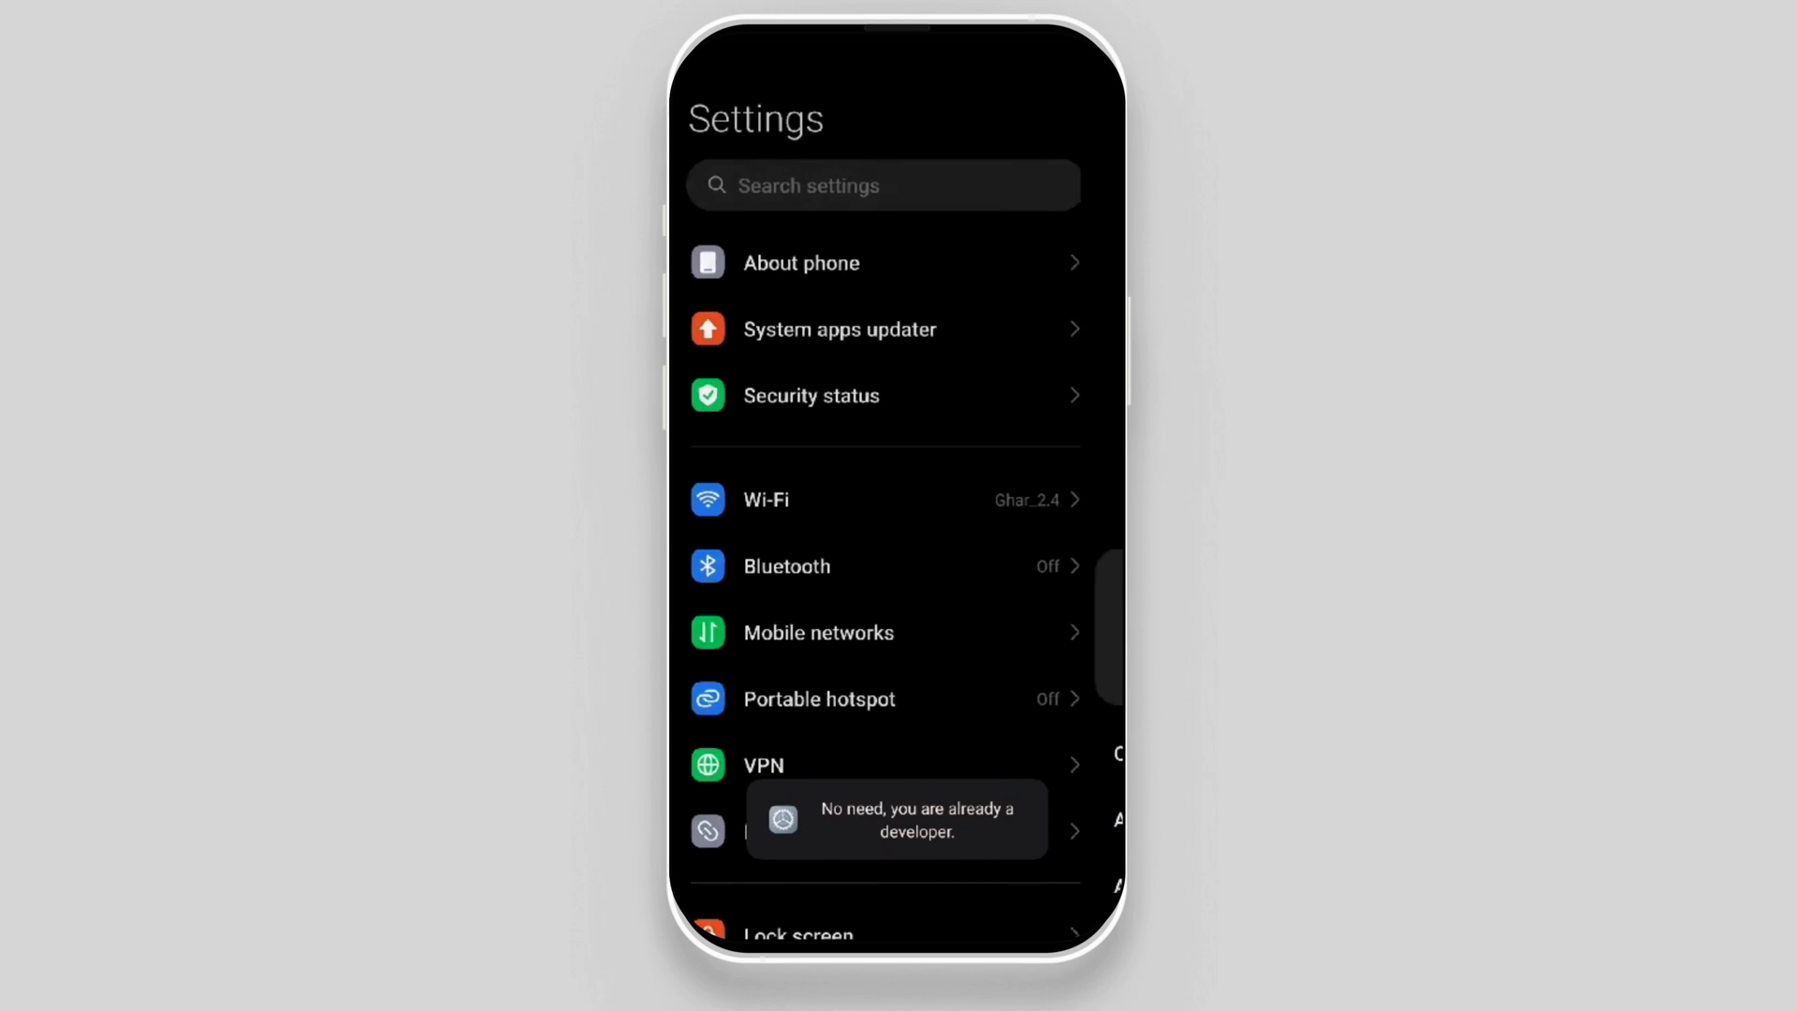
Scroll down the Settings list and open Additional settings.
scroll(down, 3)
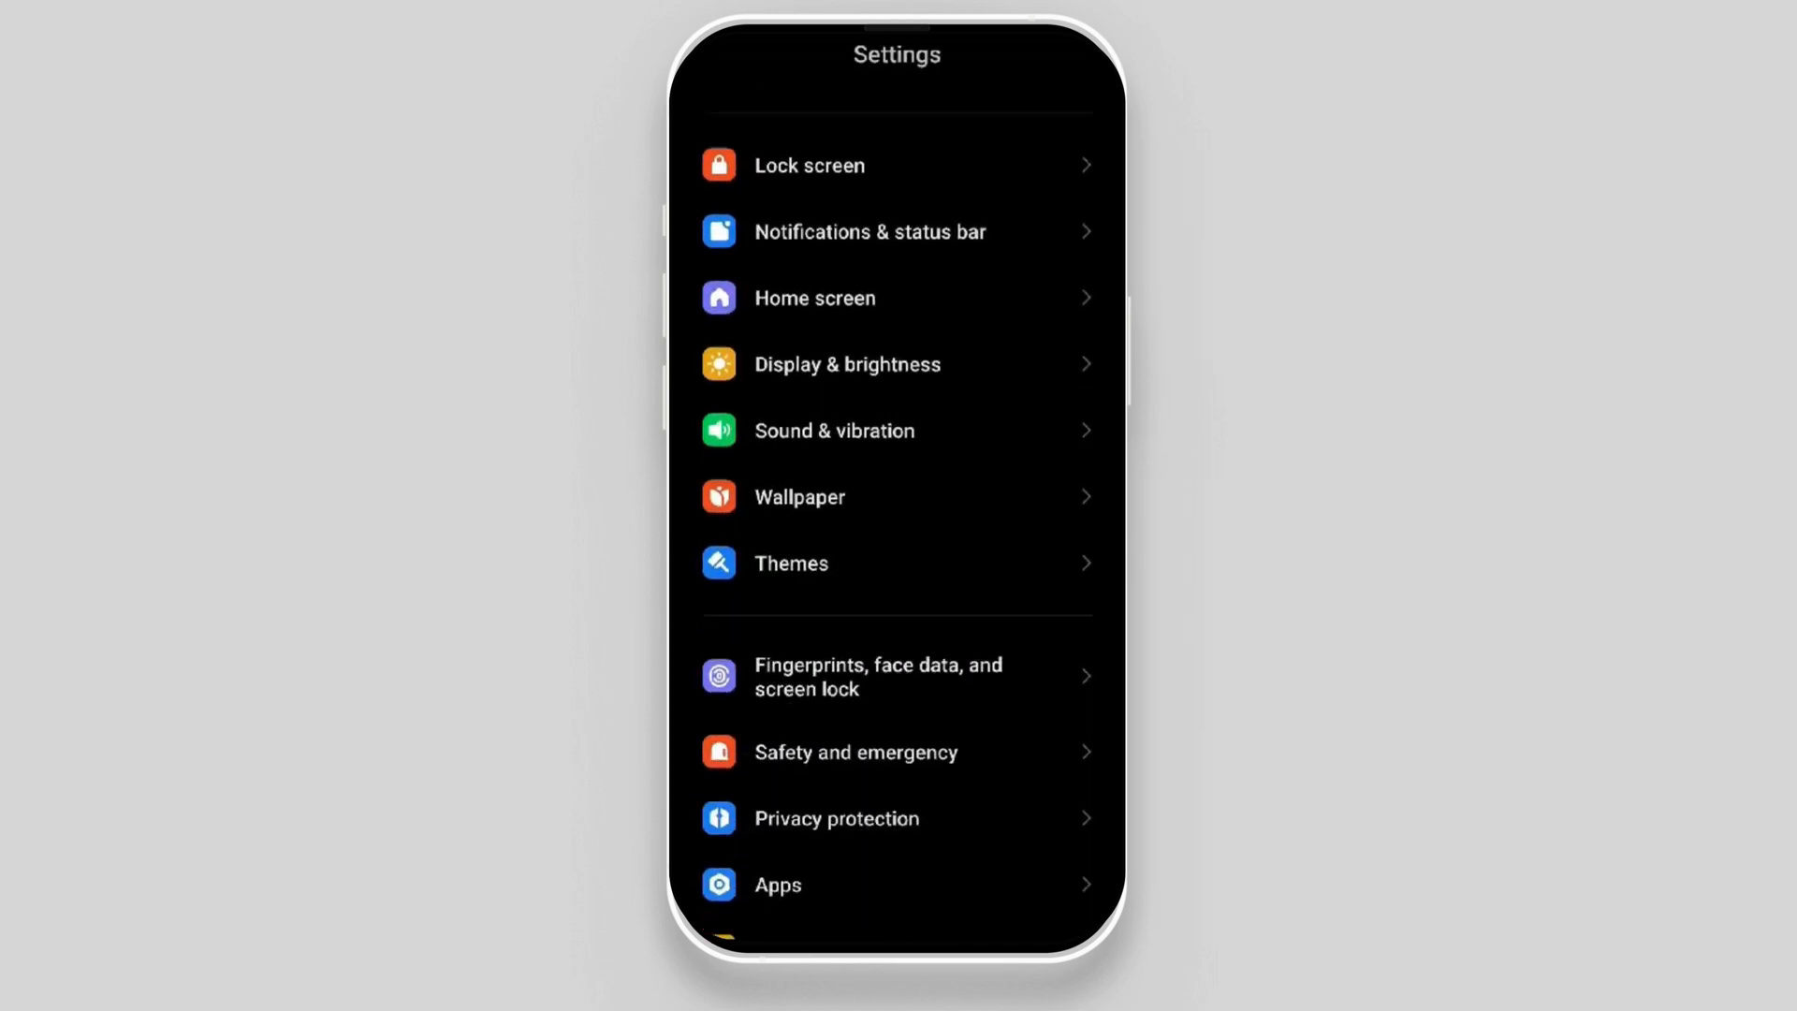
scroll(down, 3)
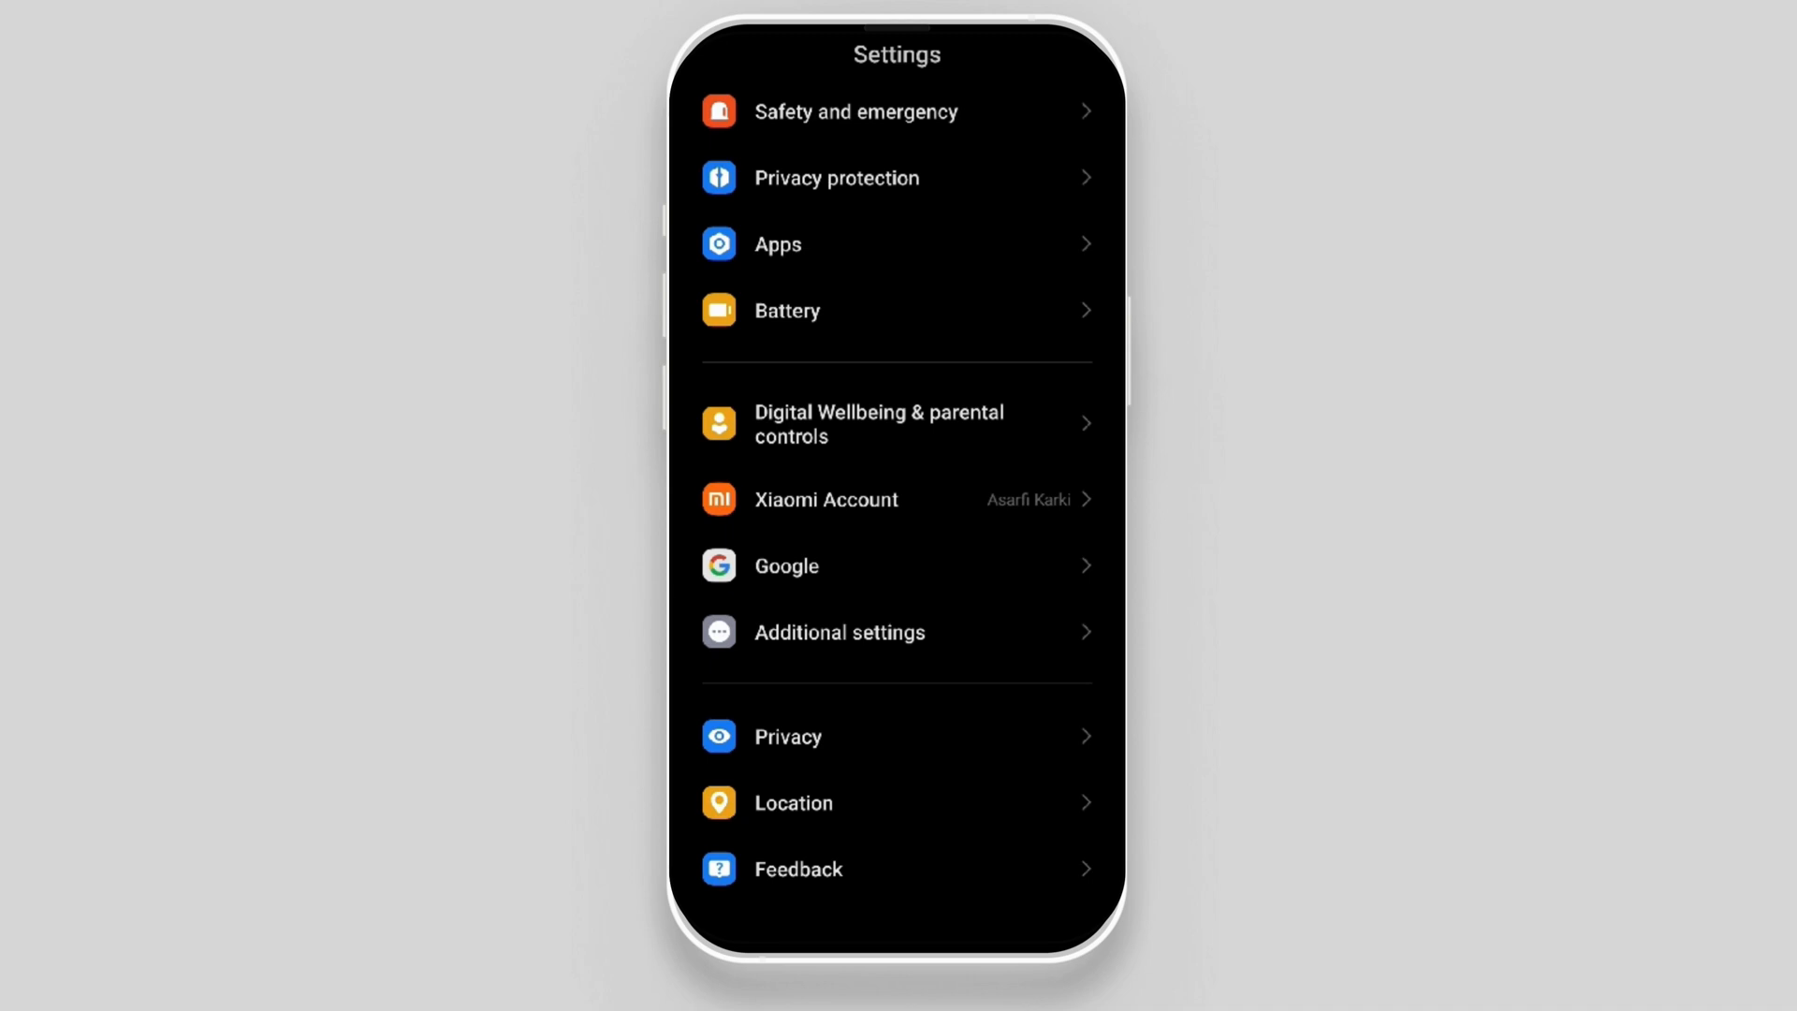
click(839, 632)
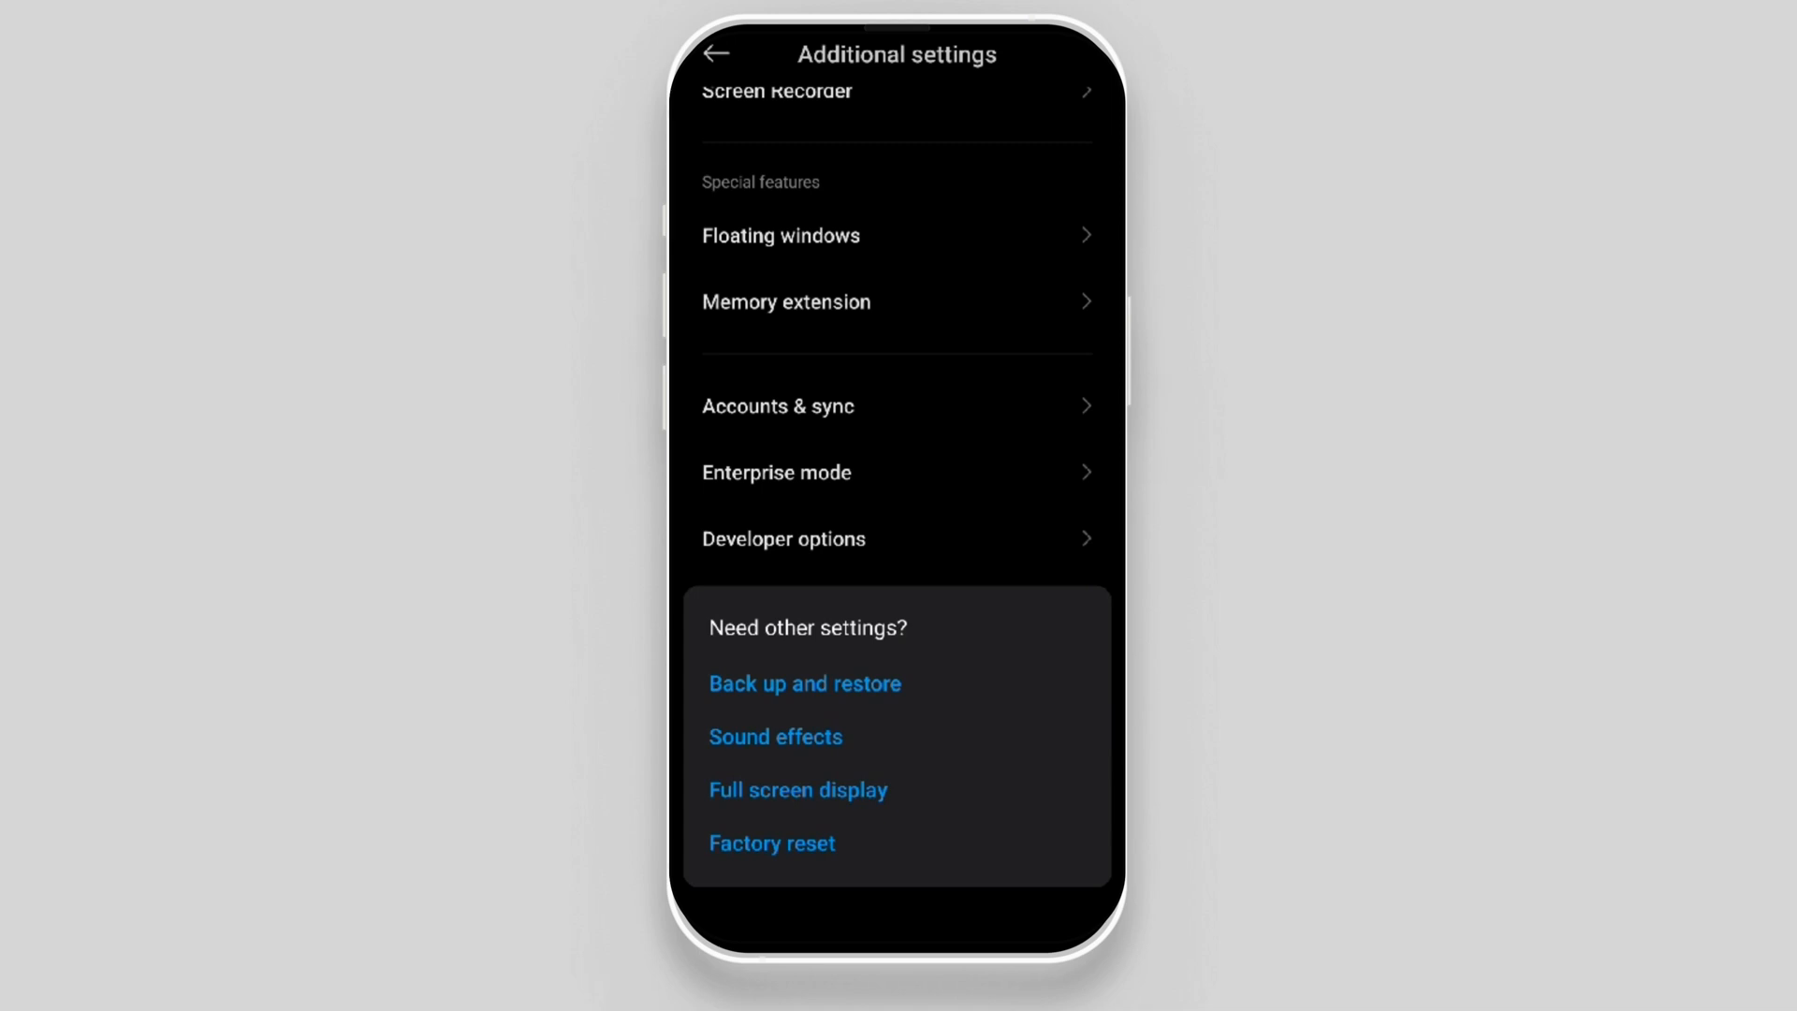
Open Developer options and scroll down to the Drawing animation scale settings.
click(783, 539)
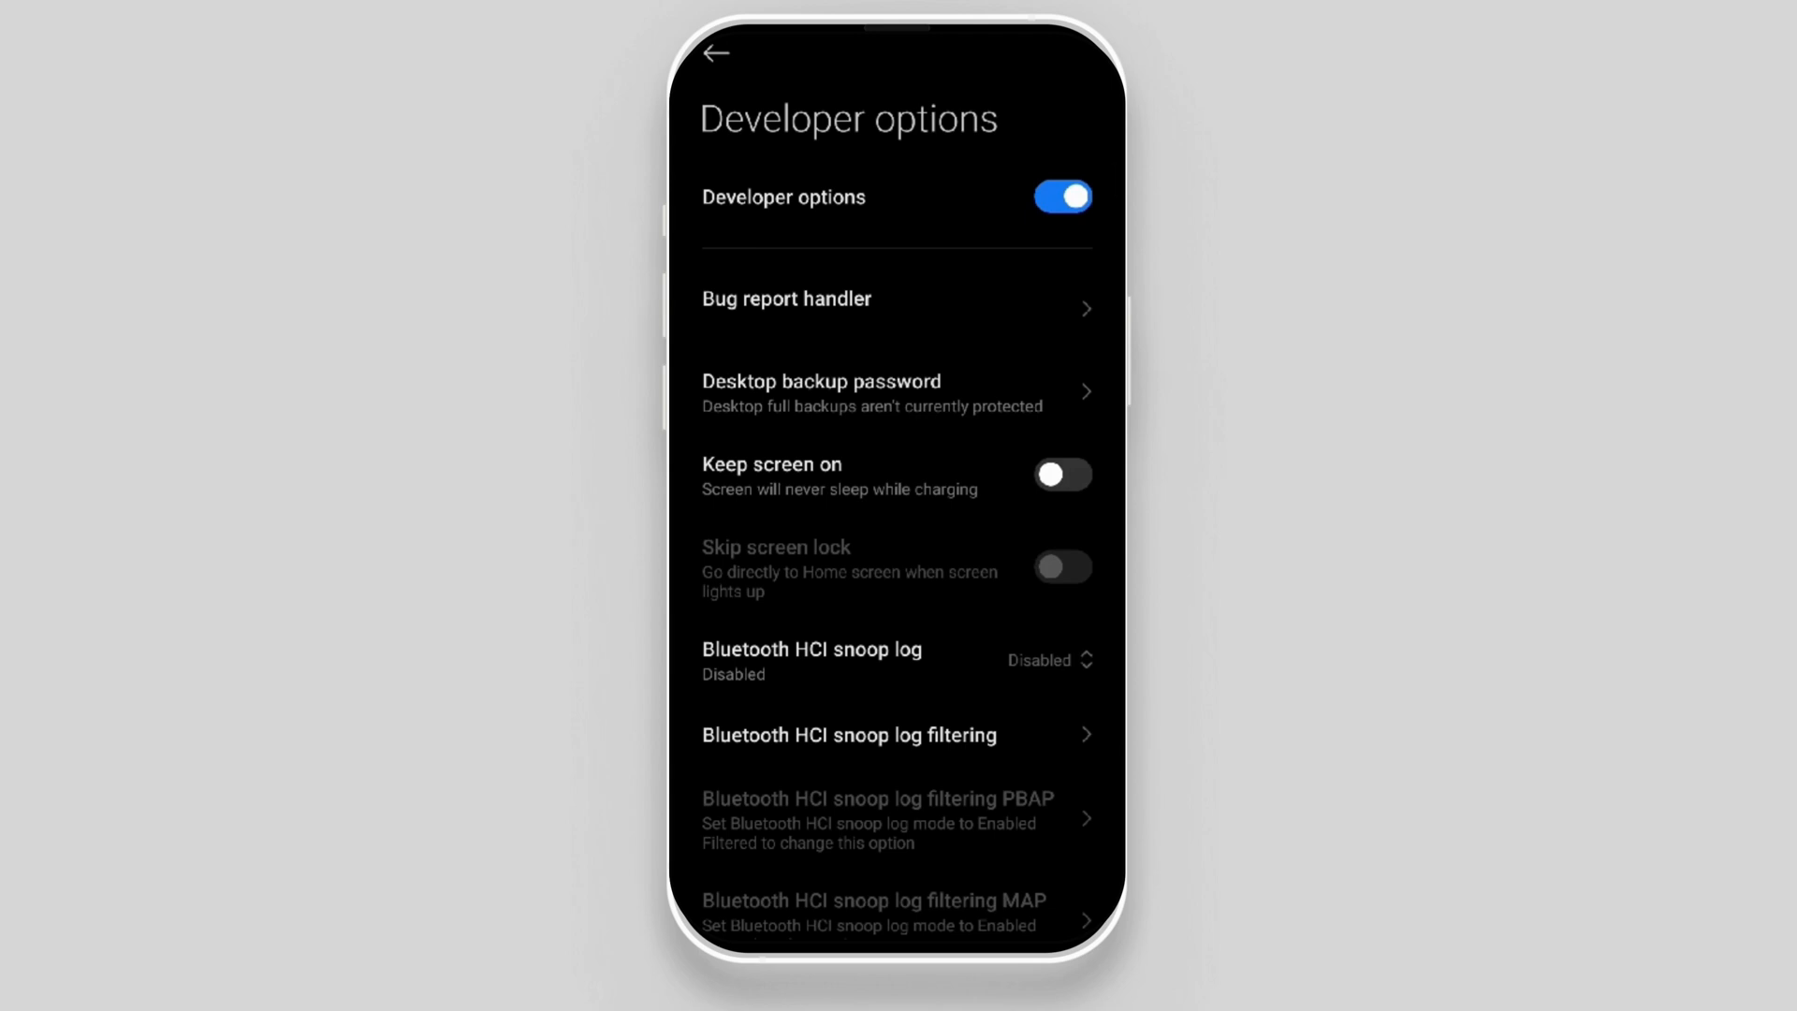
scroll(down, 3)
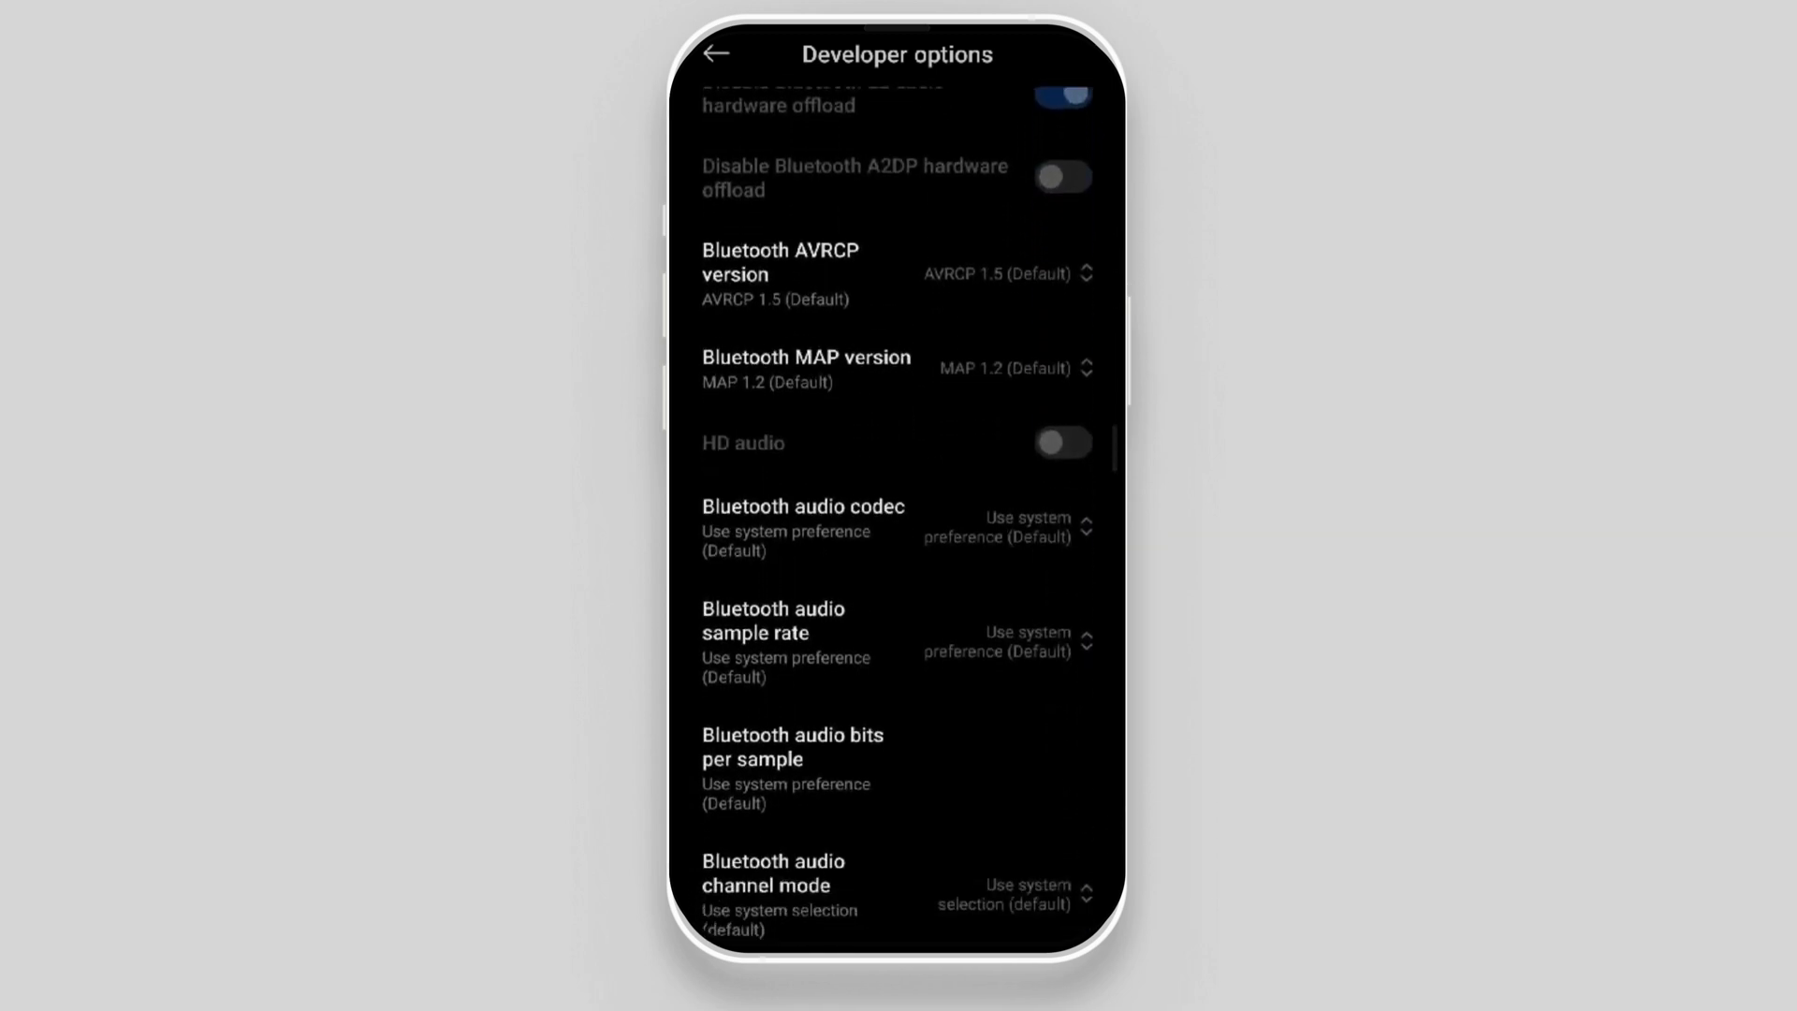
scroll(down, 3)
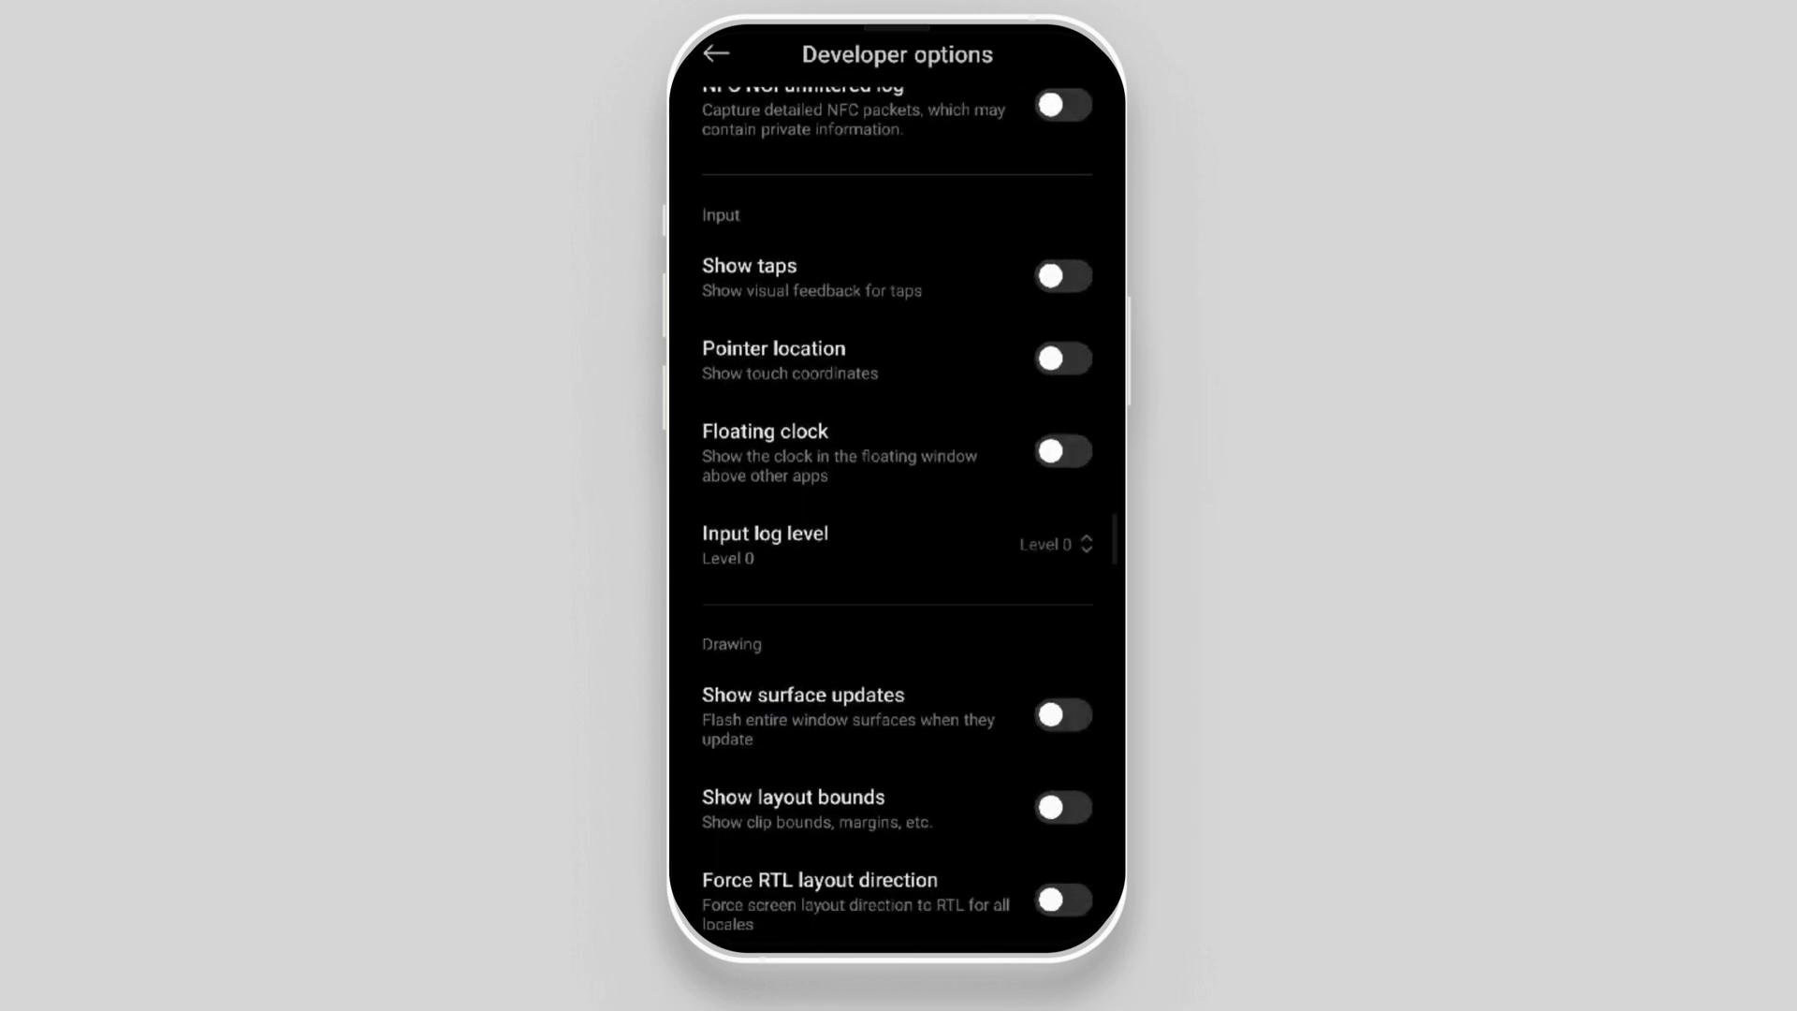
scroll(down, 3)
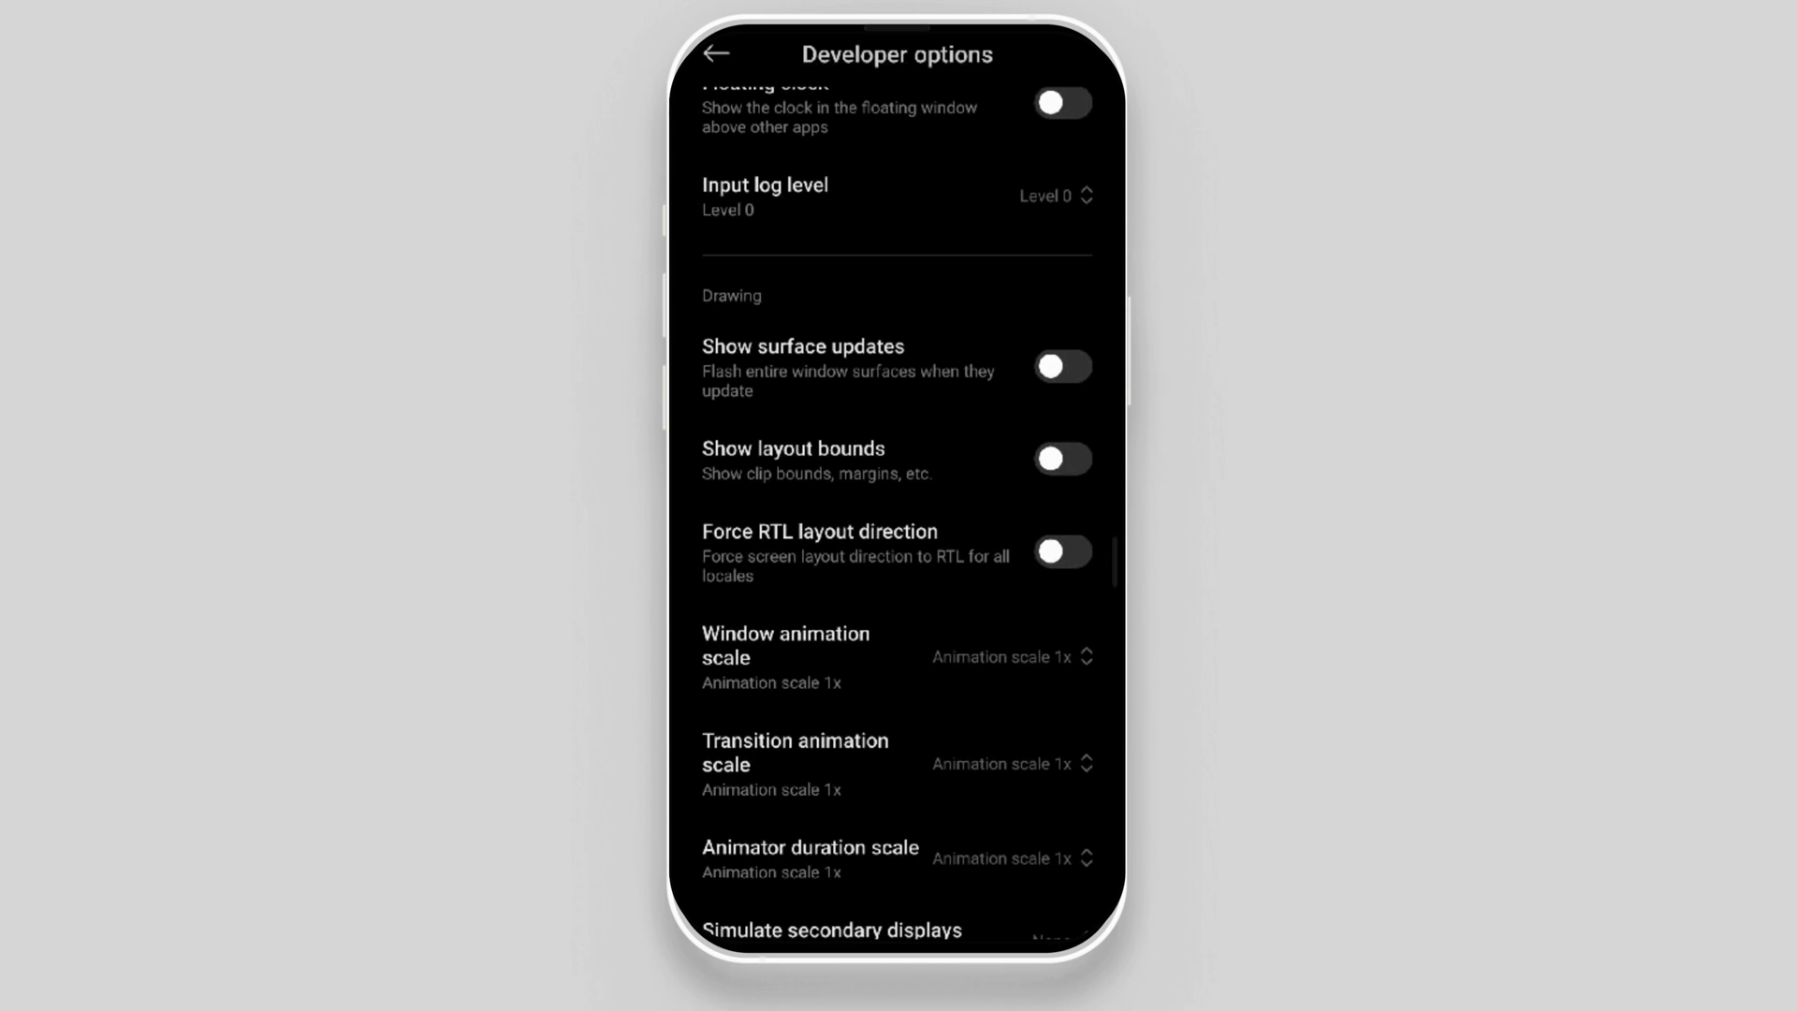
click(1062, 366)
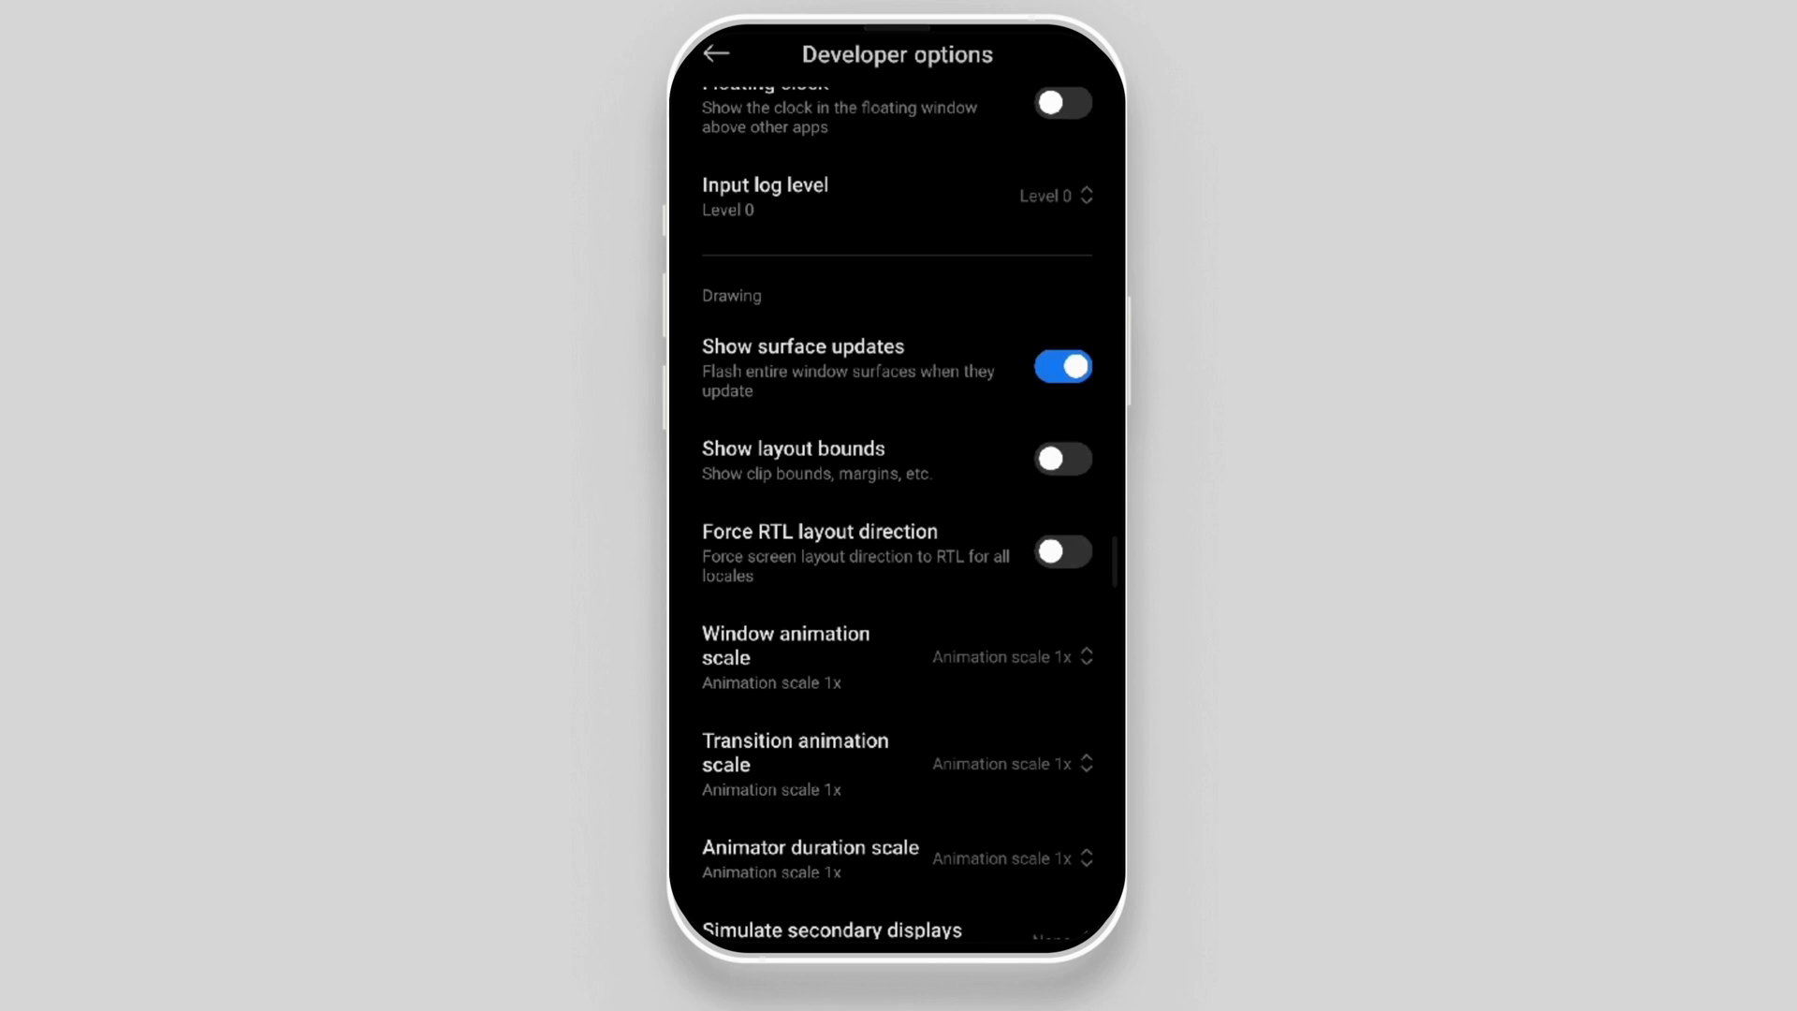
click(1061, 366)
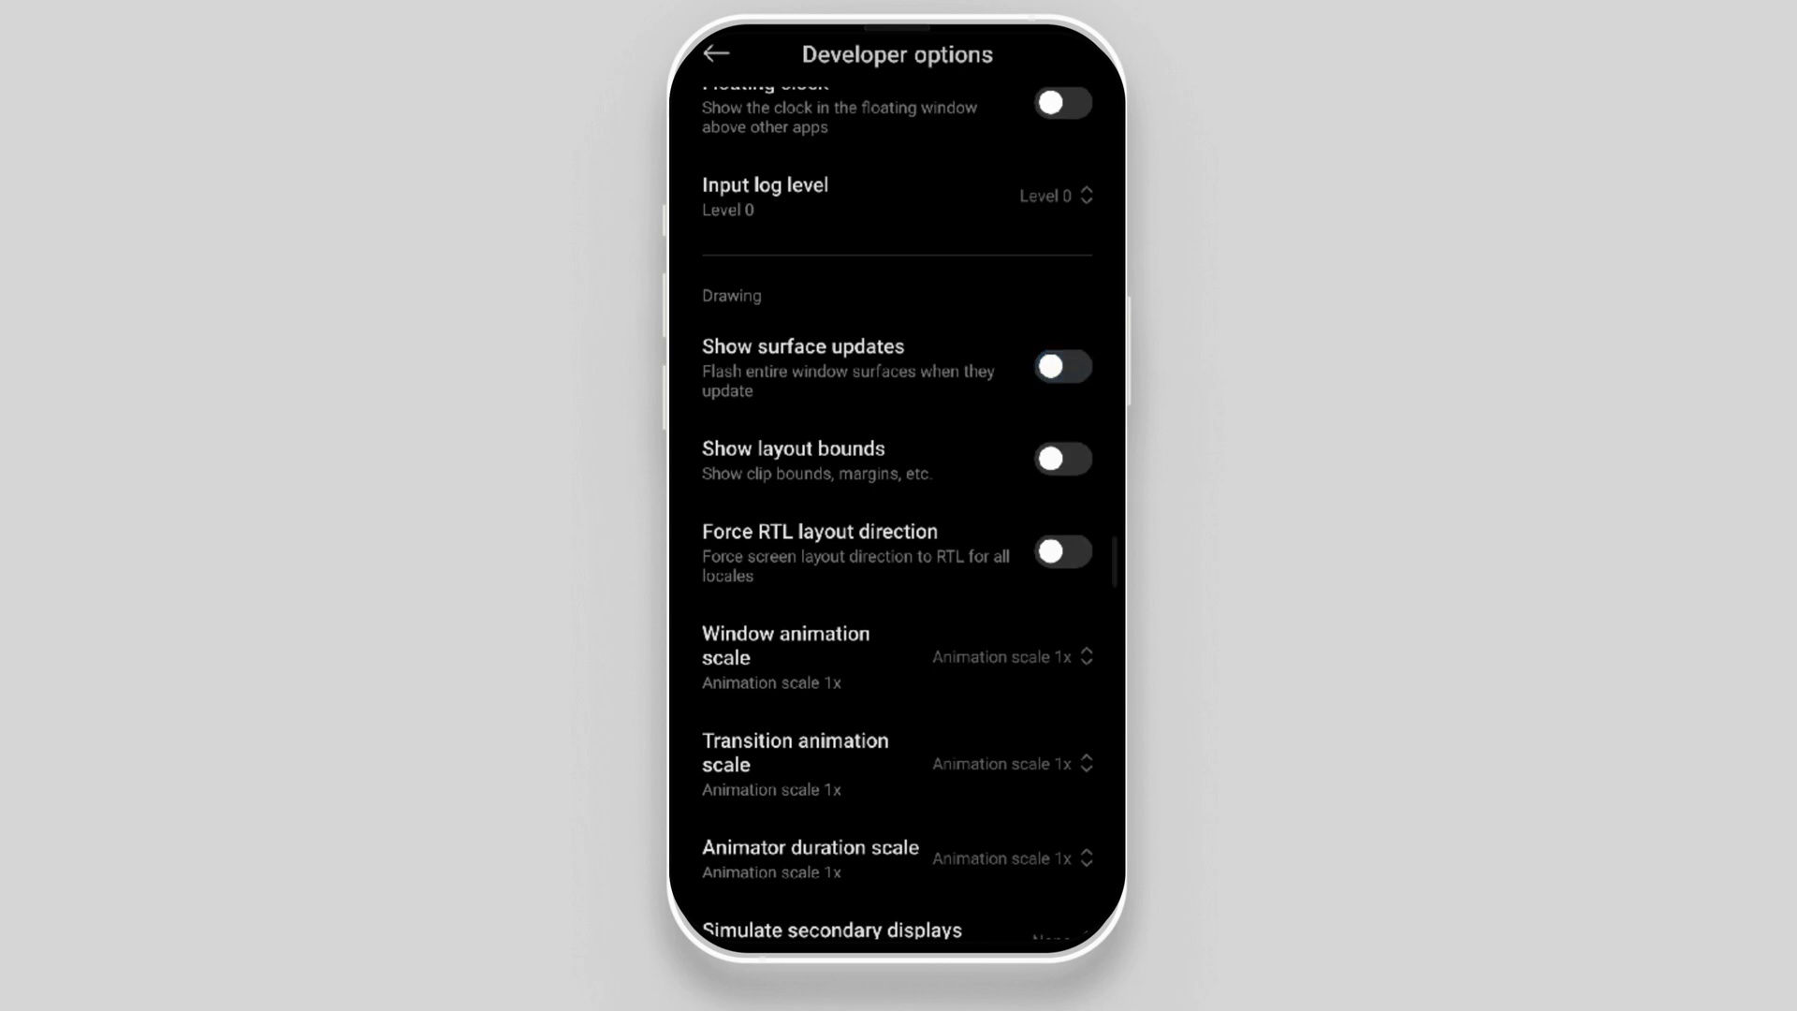
scroll(down, 3)
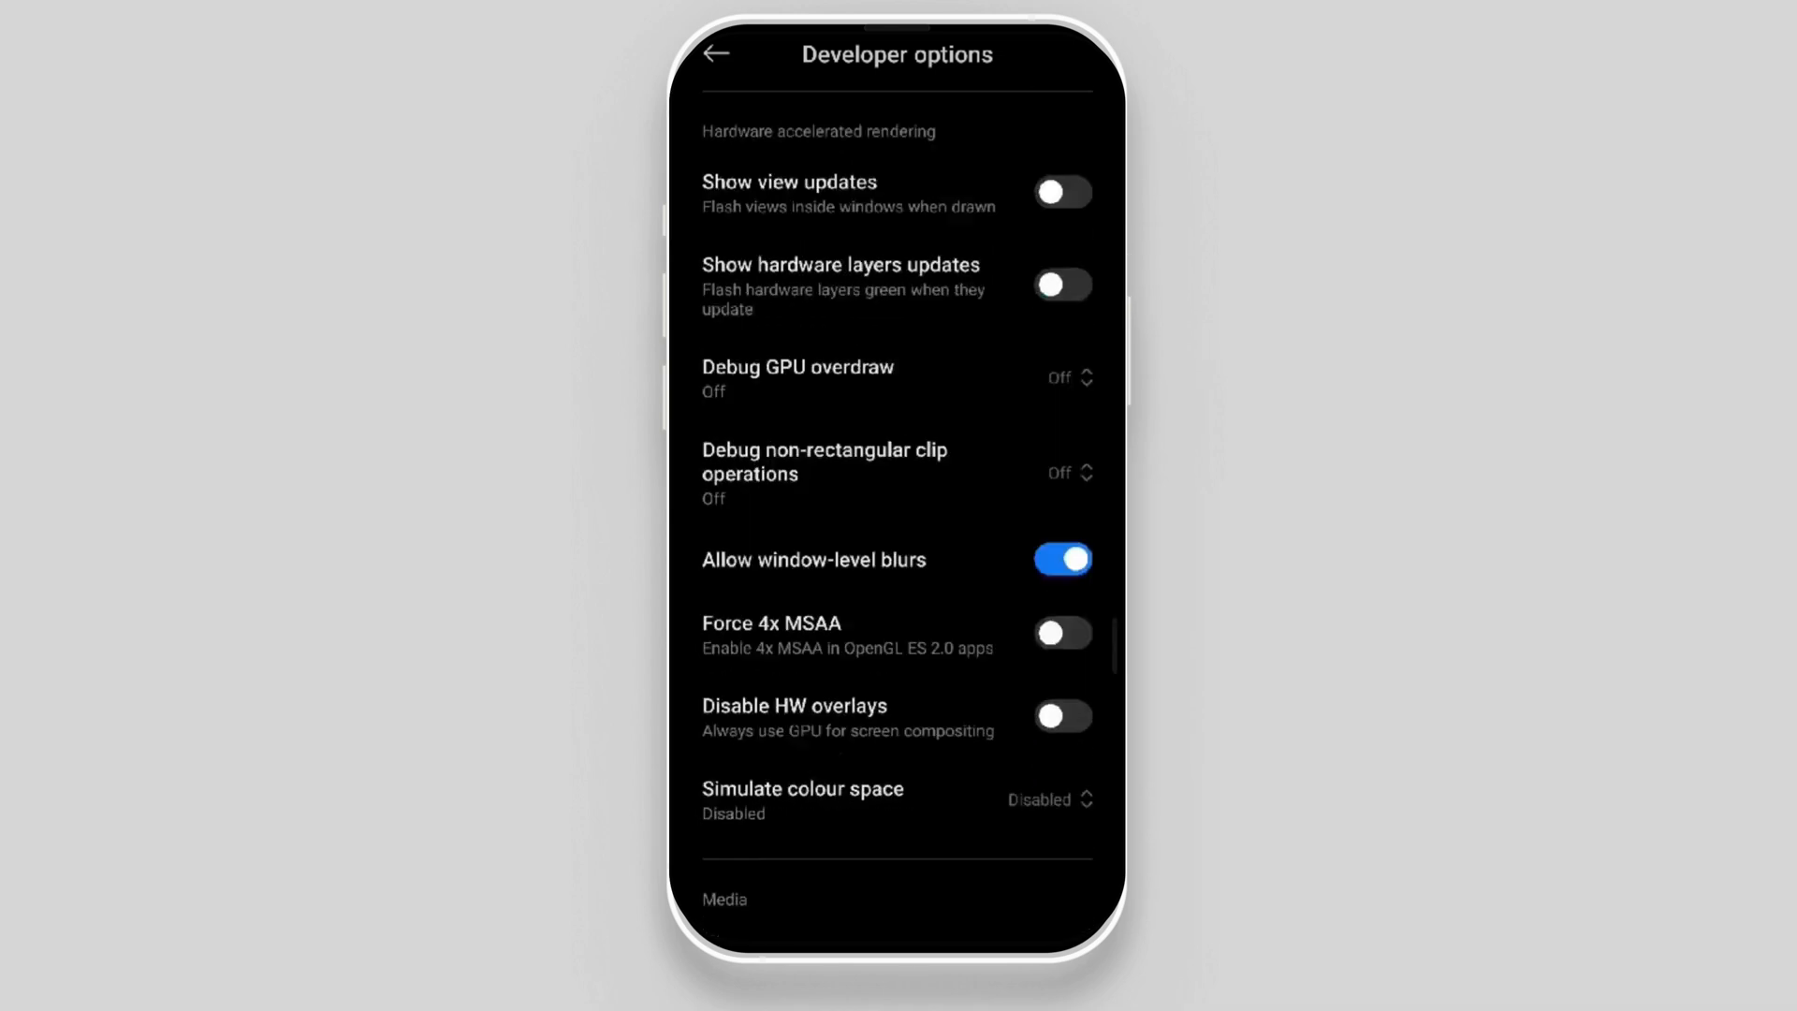
Set Select GPO Version to Off, then go back to Additional settings.
scroll(down, 3)
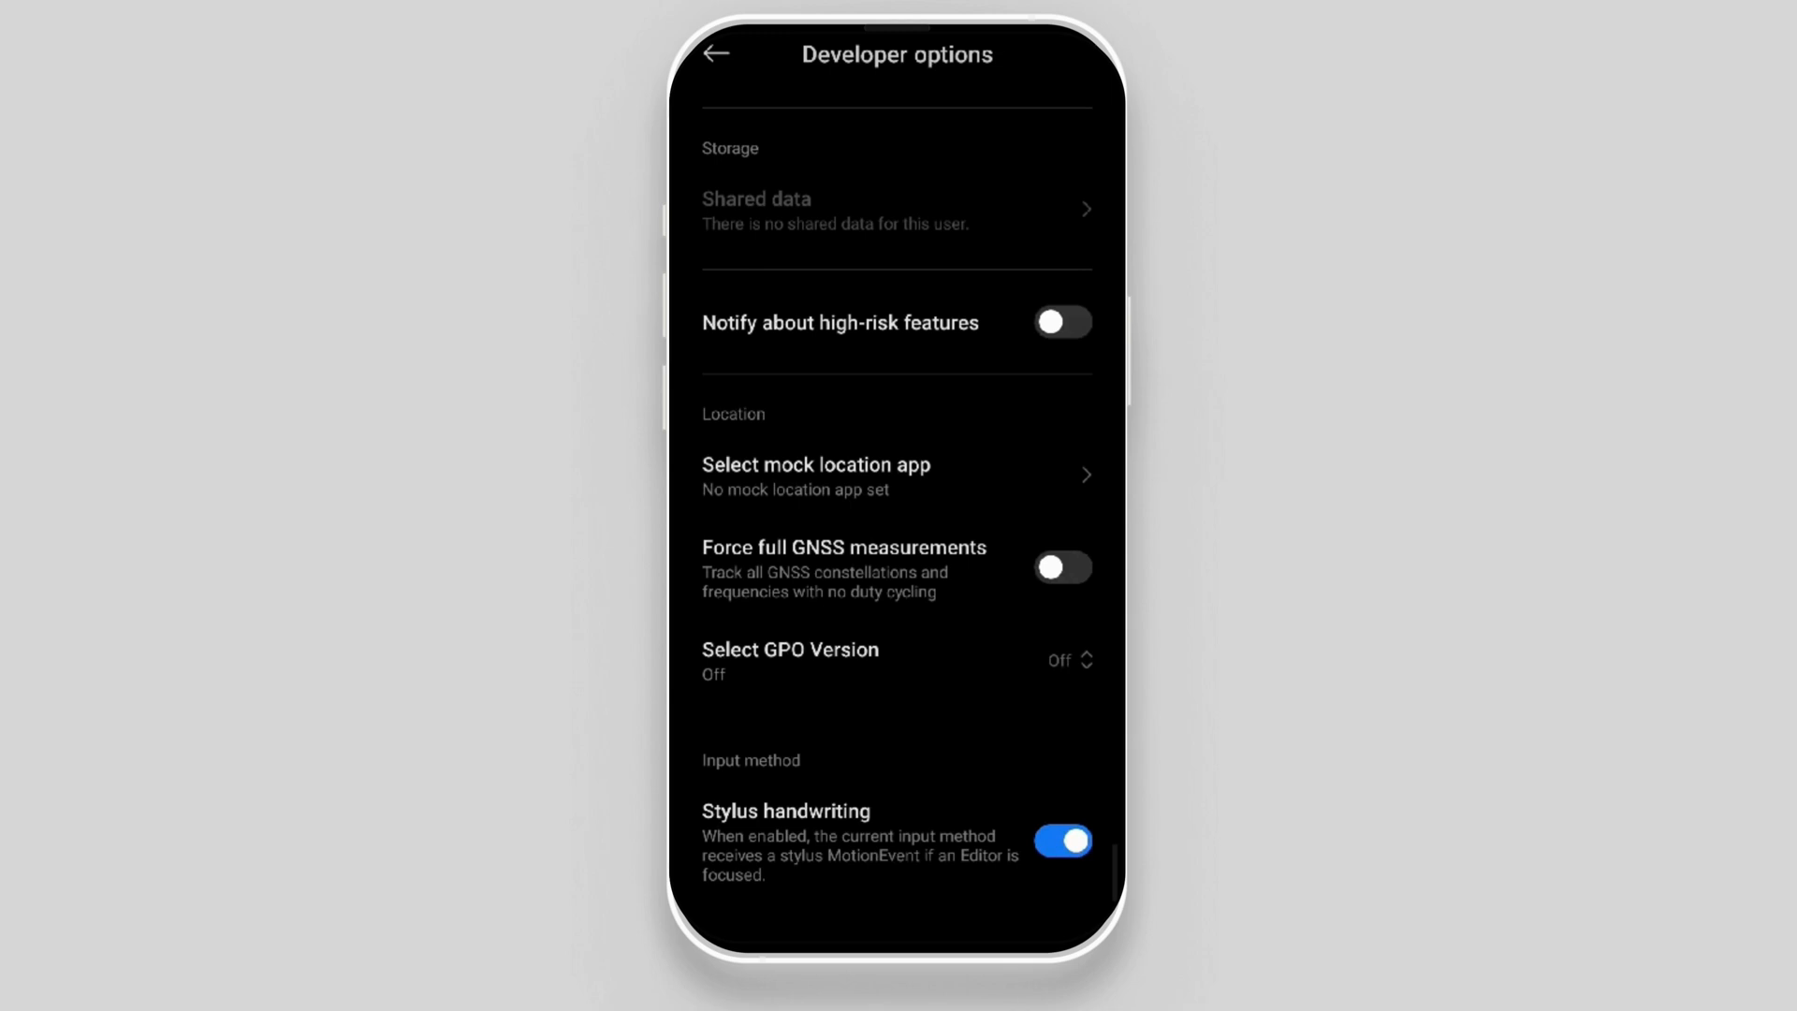
click(788, 660)
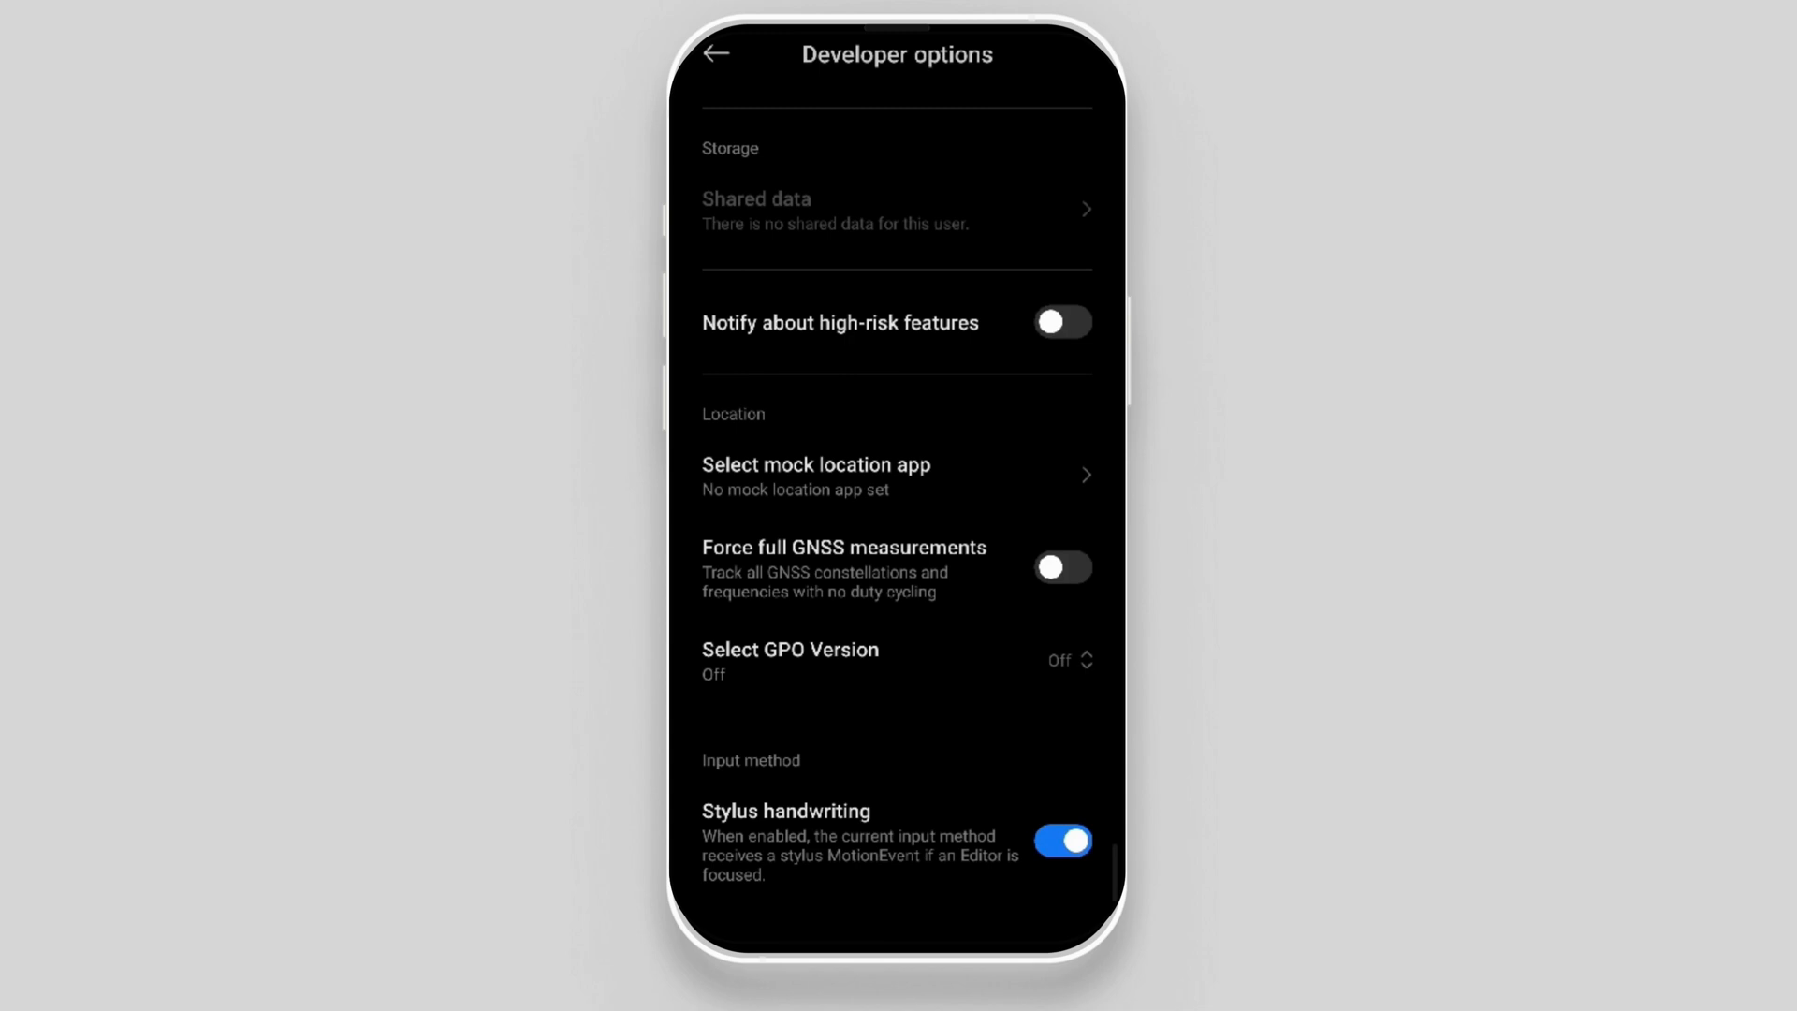
scroll(down, 3)
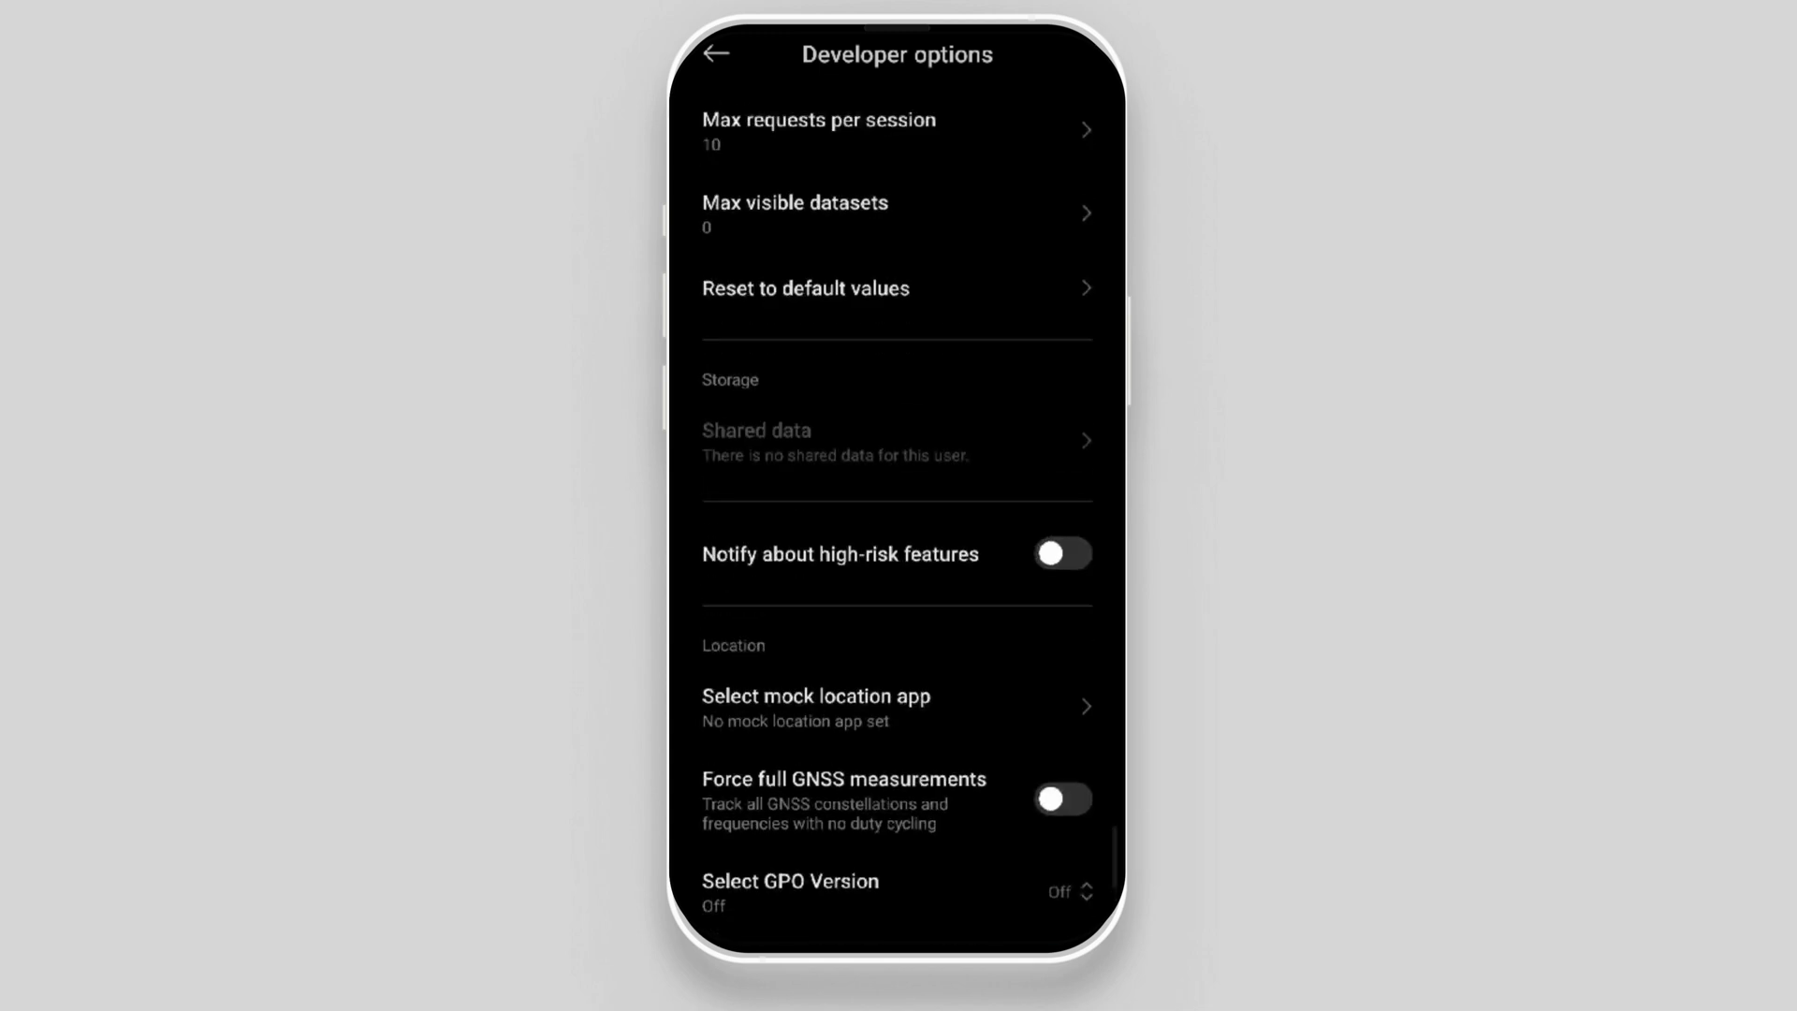
scroll(down, 3)
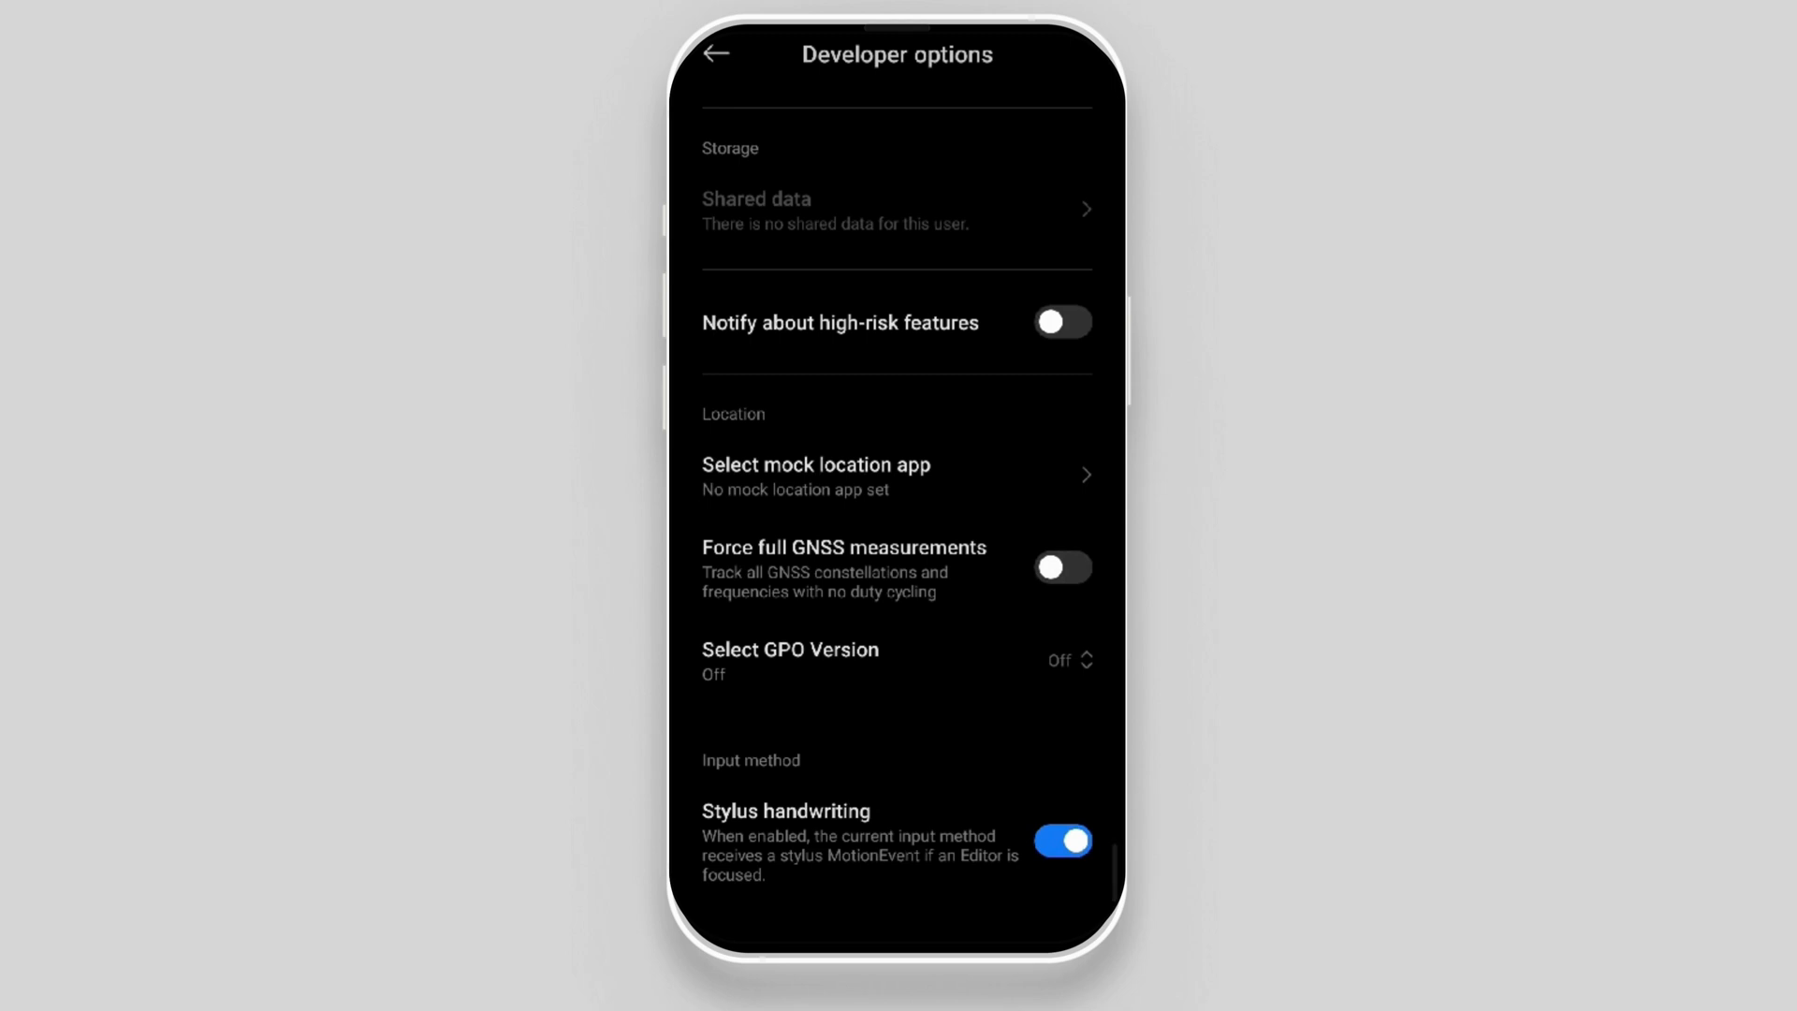
click(711, 54)
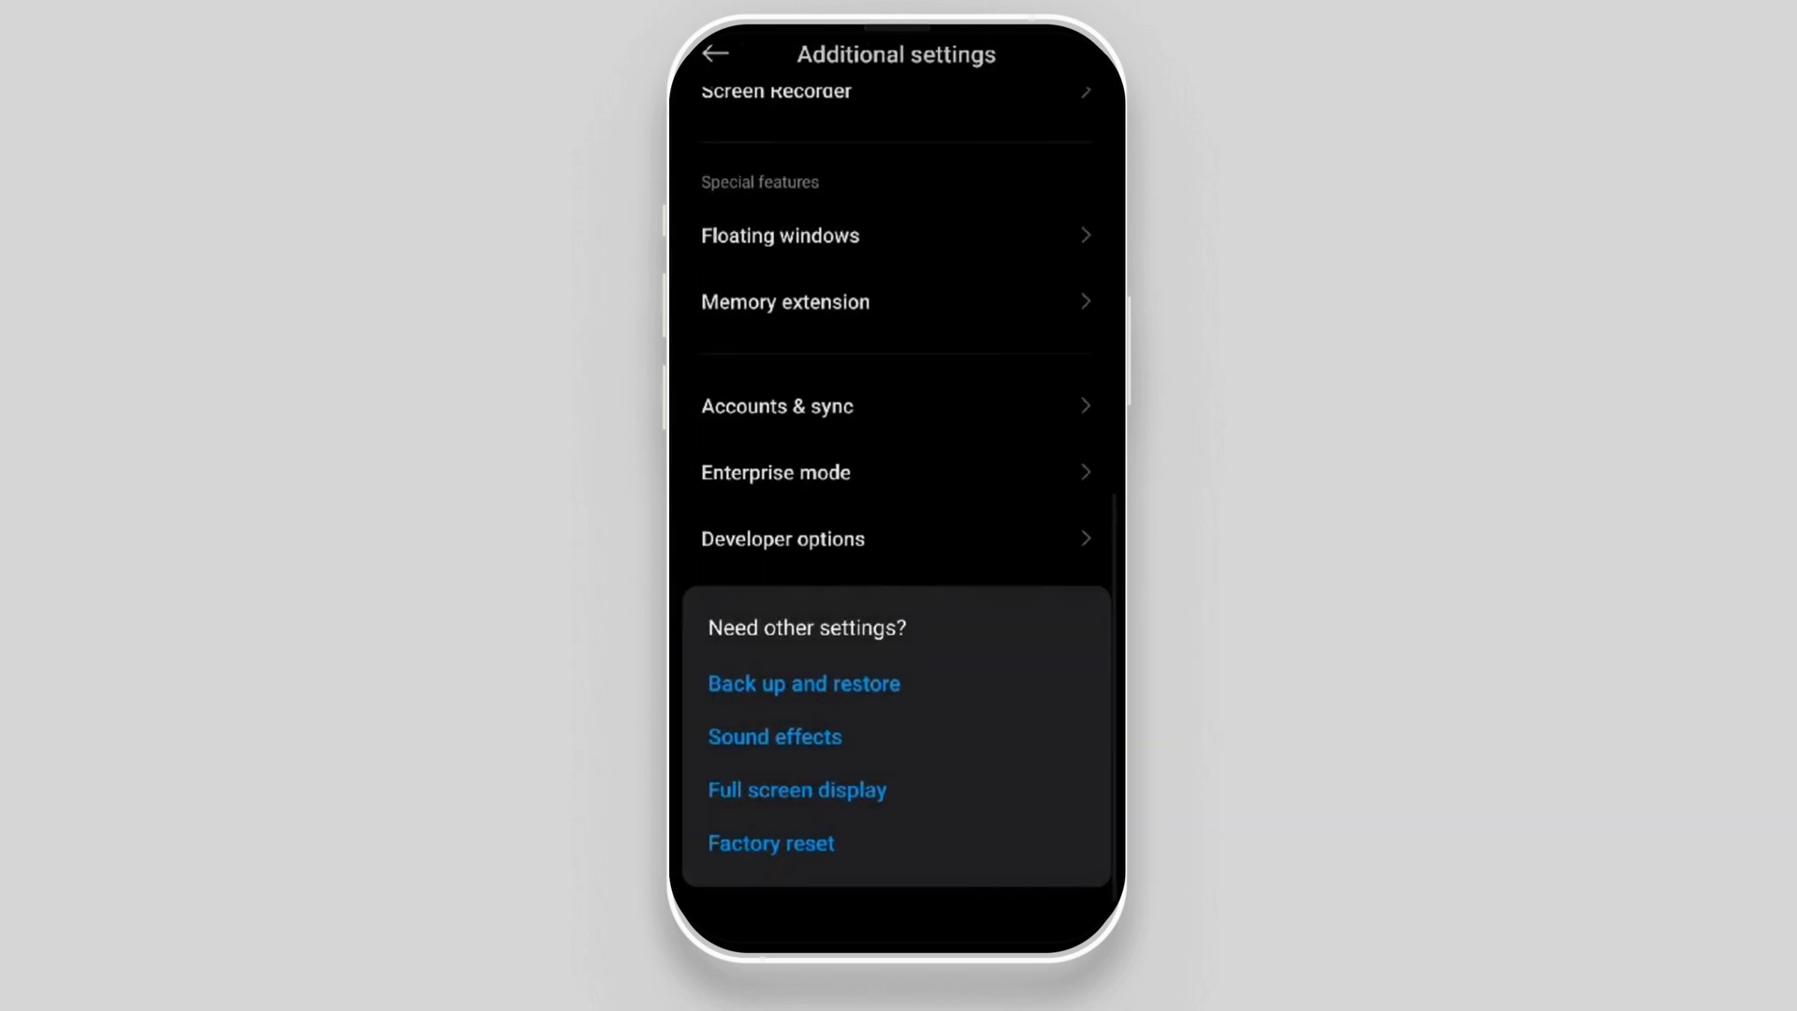